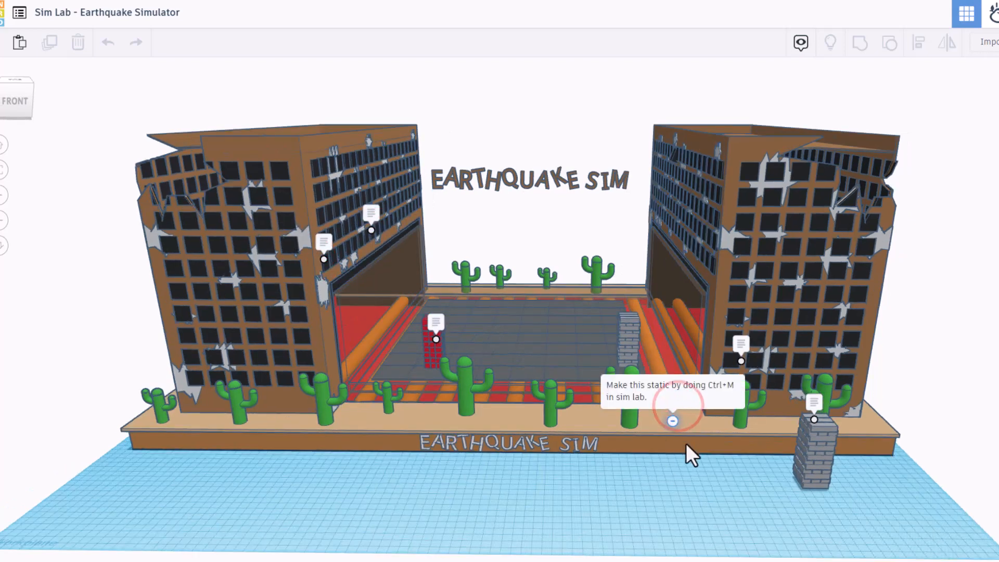
mouse_move(739, 361)
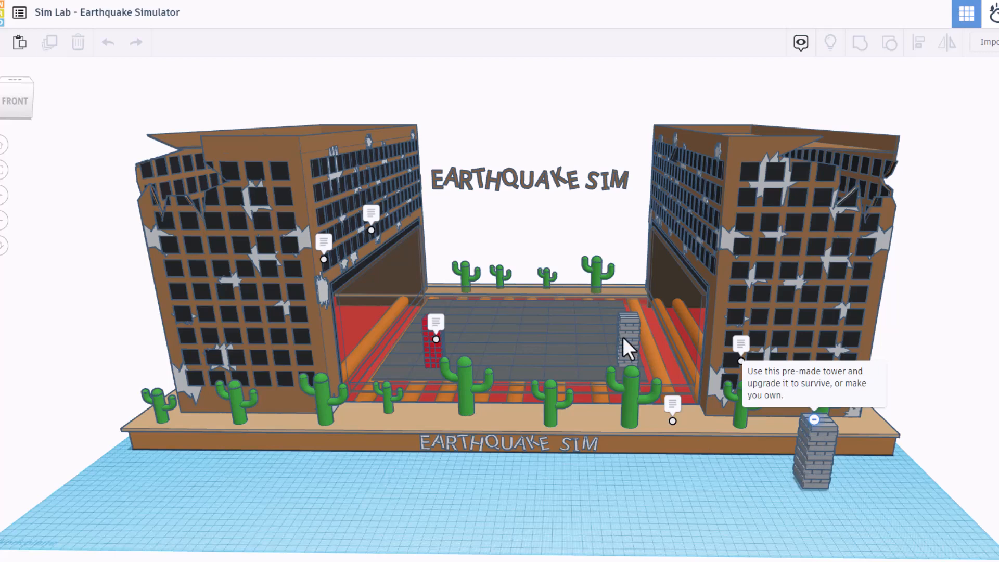
mouse_move(462, 348)
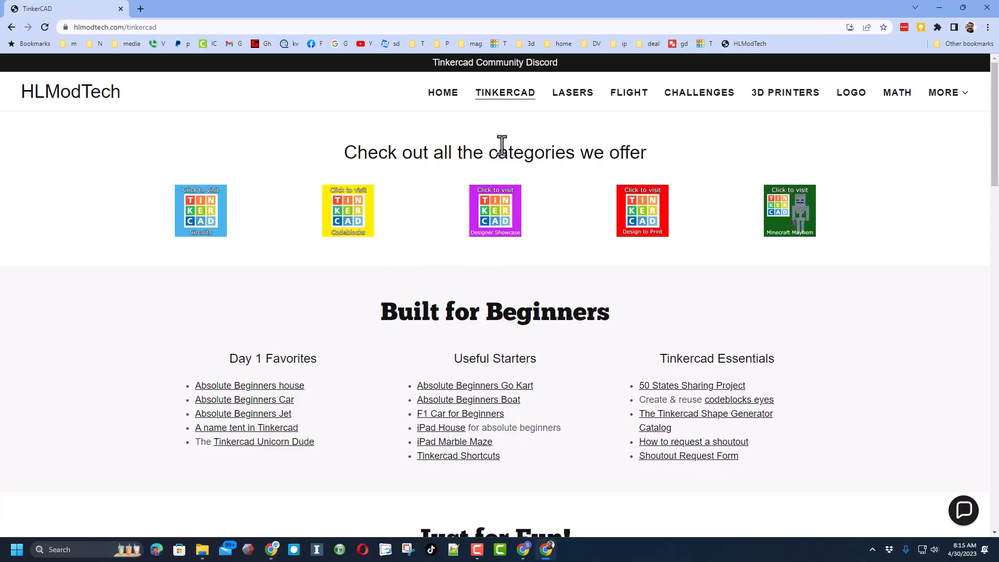
mouse_move(180, 83)
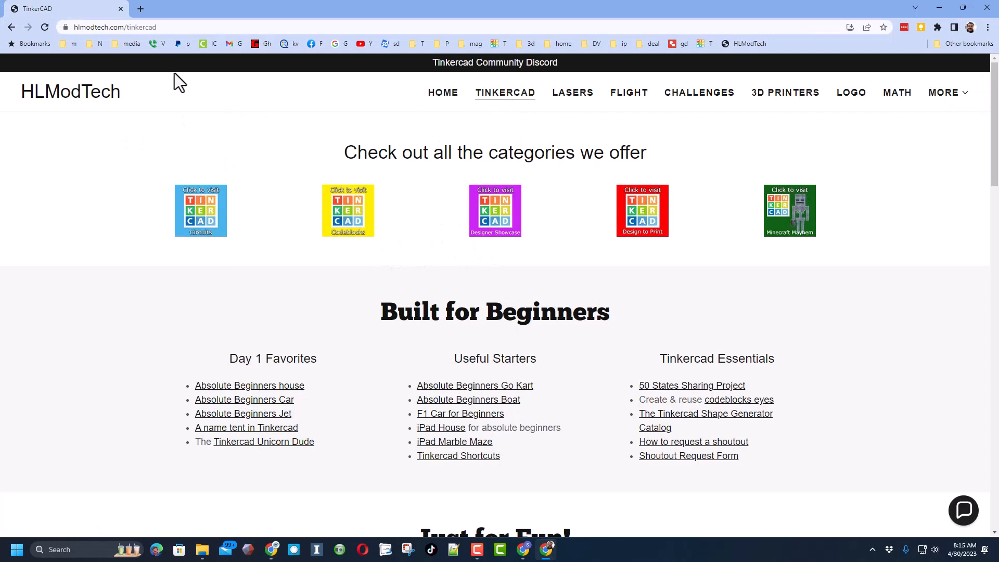
mouse_move(494, 192)
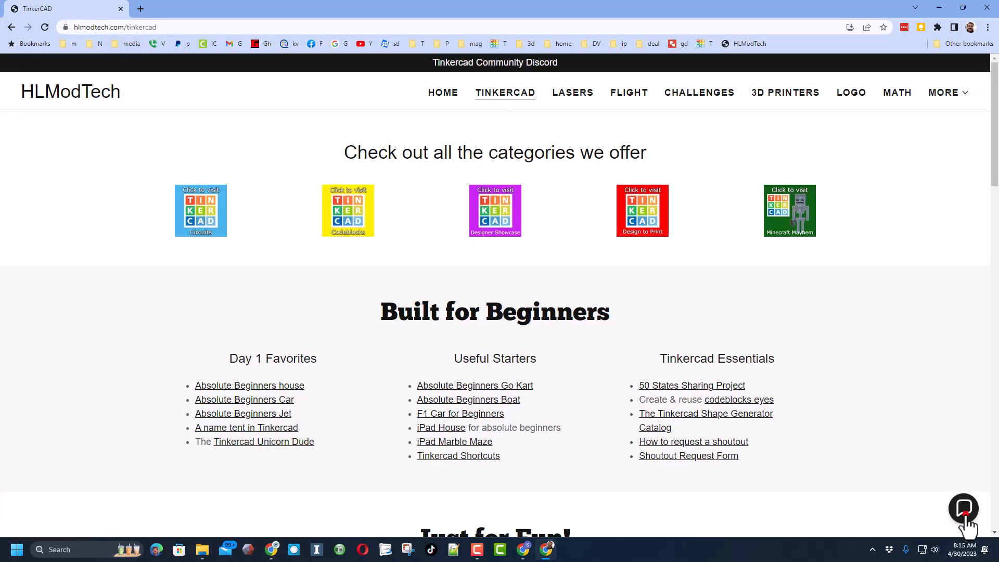
Step: Dismiss the site chat, go through the Designer Showcase directory to the SimulatedTinkering profile
left_click(963, 508)
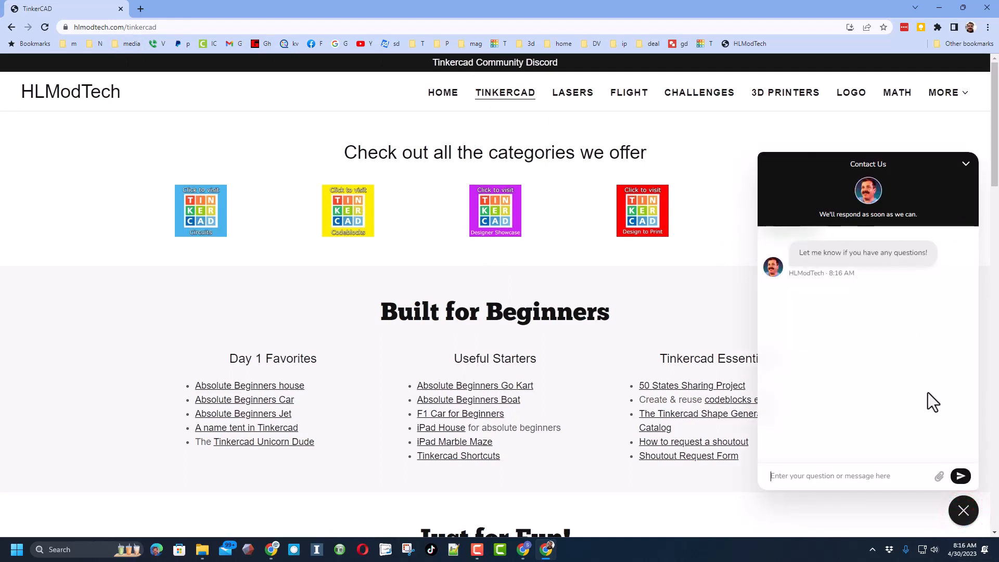
mouse_move(908, 397)
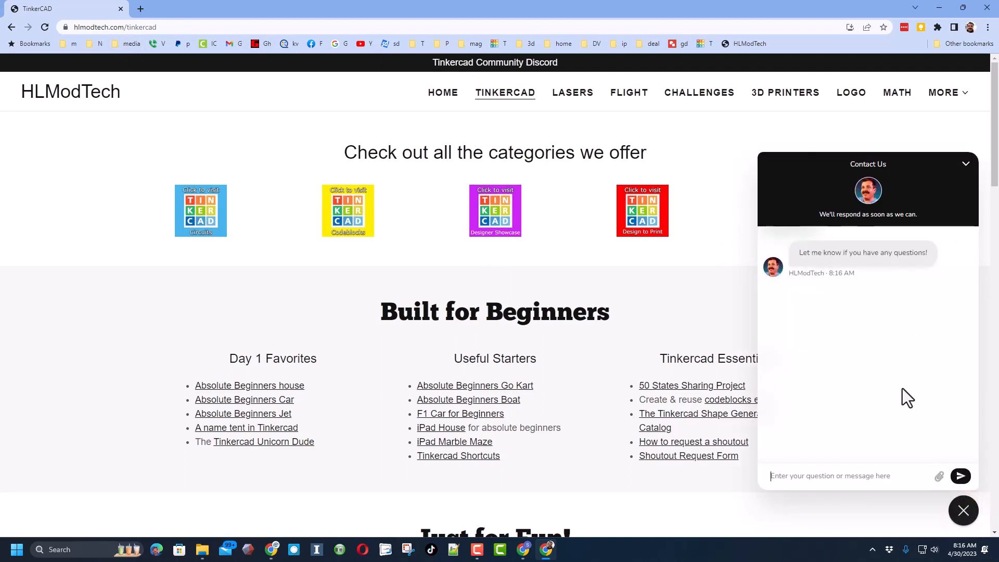
left_click(963, 510)
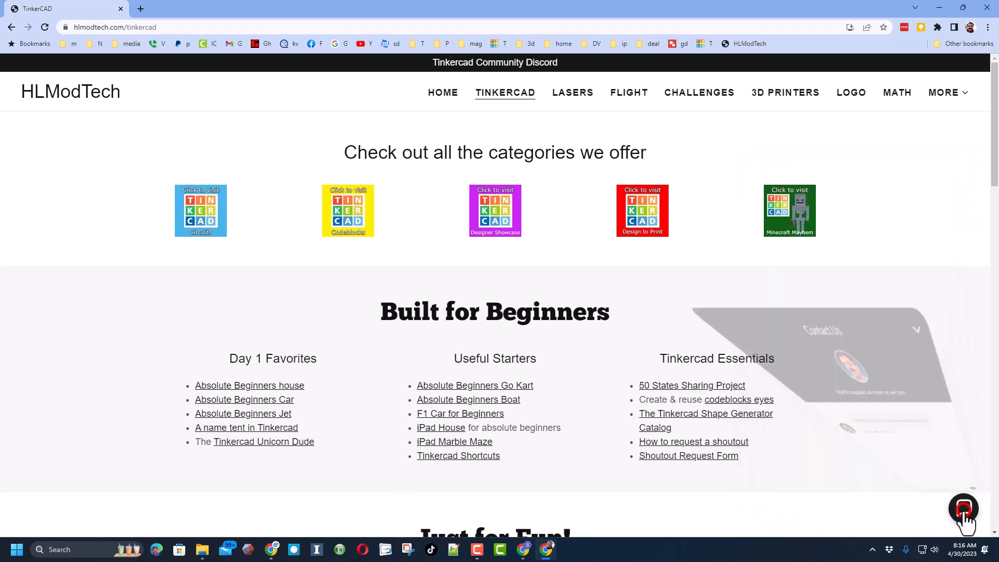
left_click(963, 508)
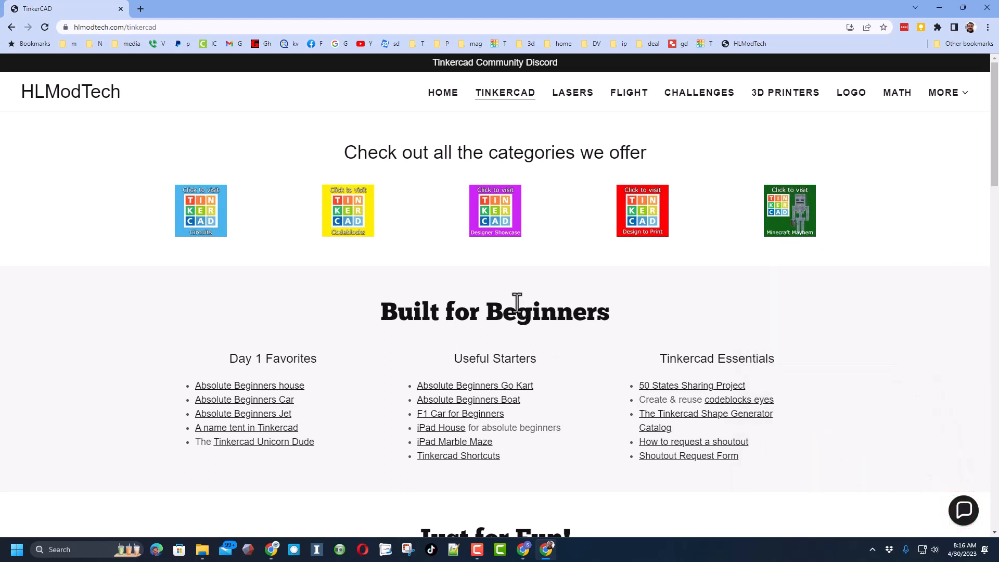
mouse_move(475, 227)
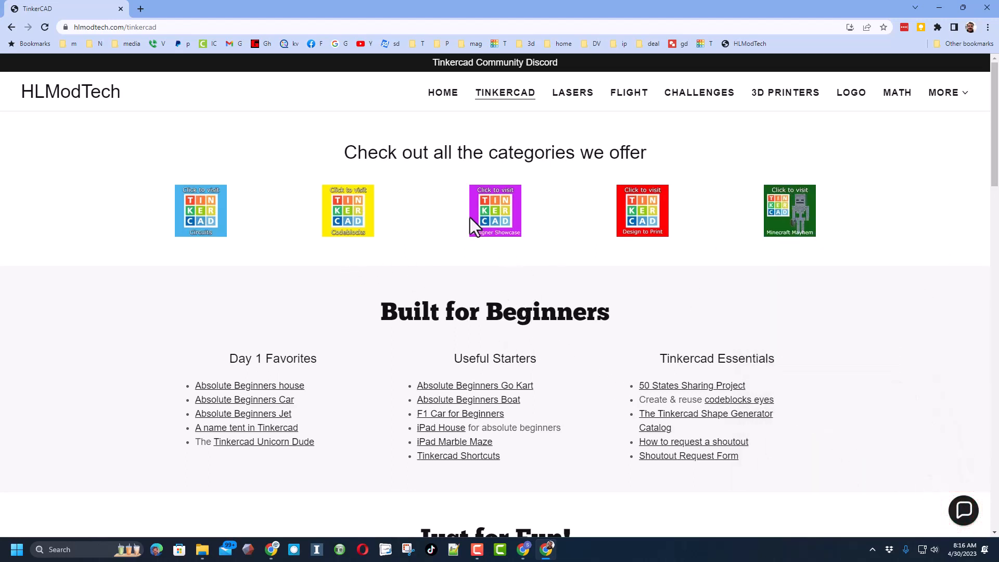
left_click(494, 210)
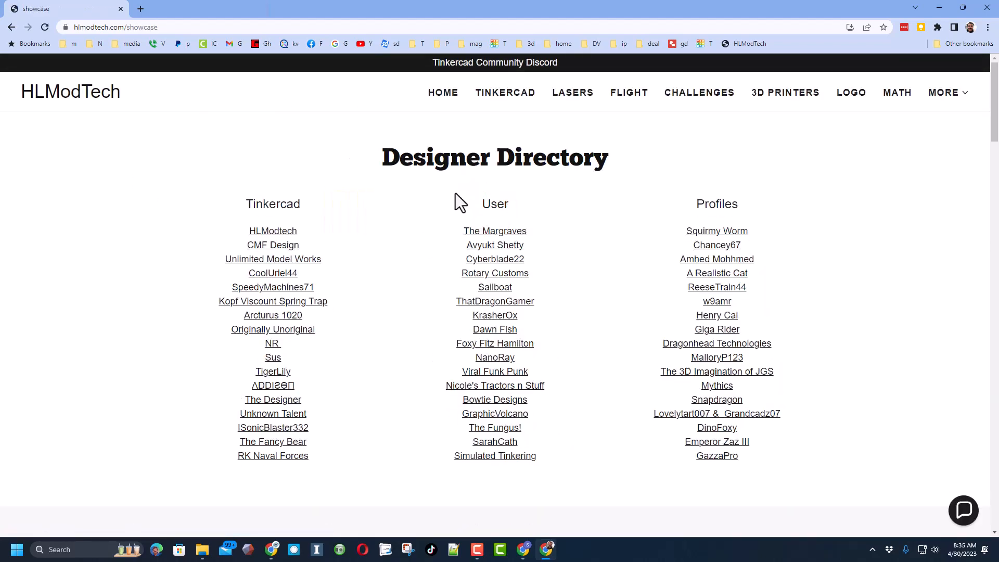
mouse_move(420, 288)
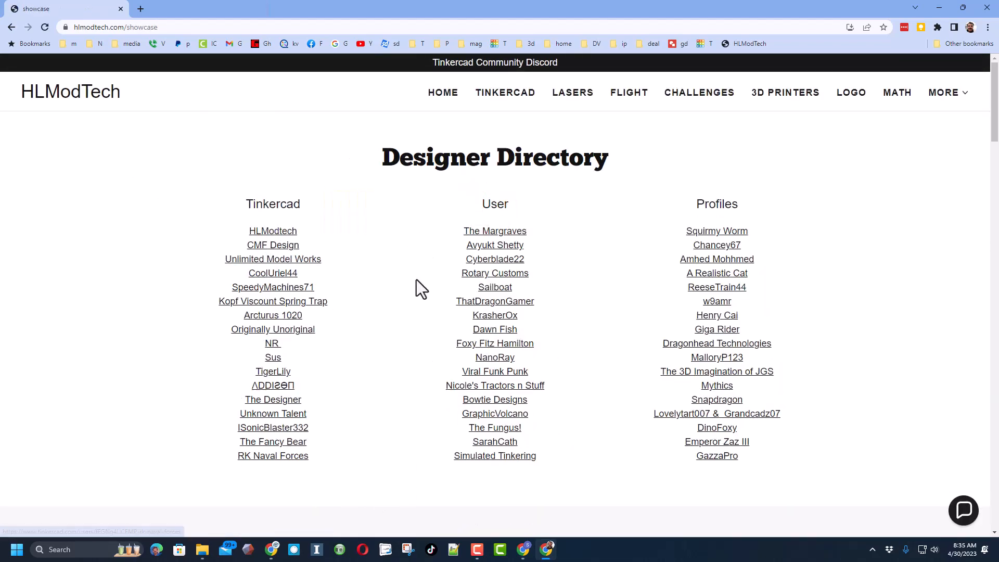
mouse_move(495, 456)
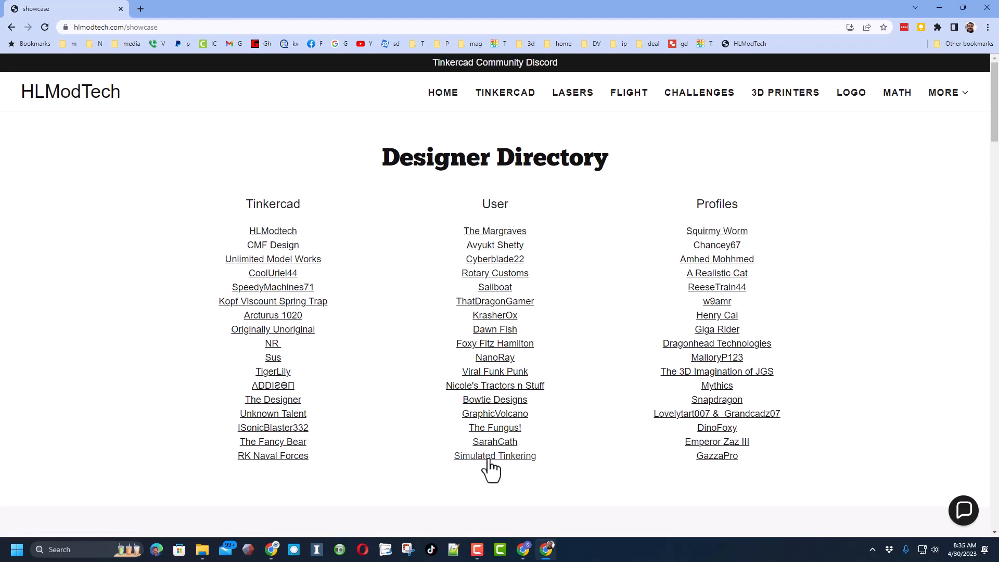
left_click(495, 456)
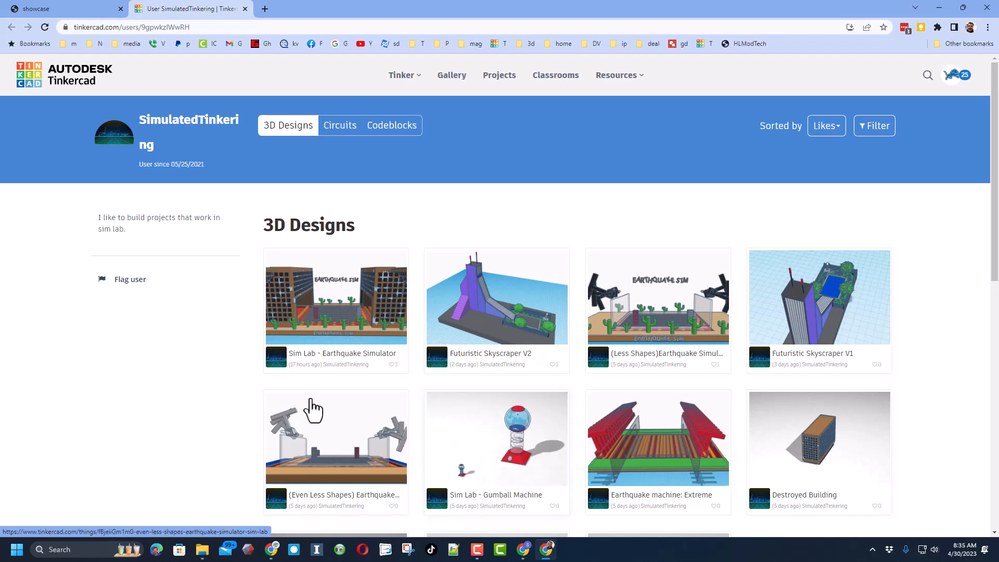
mouse_move(350, 322)
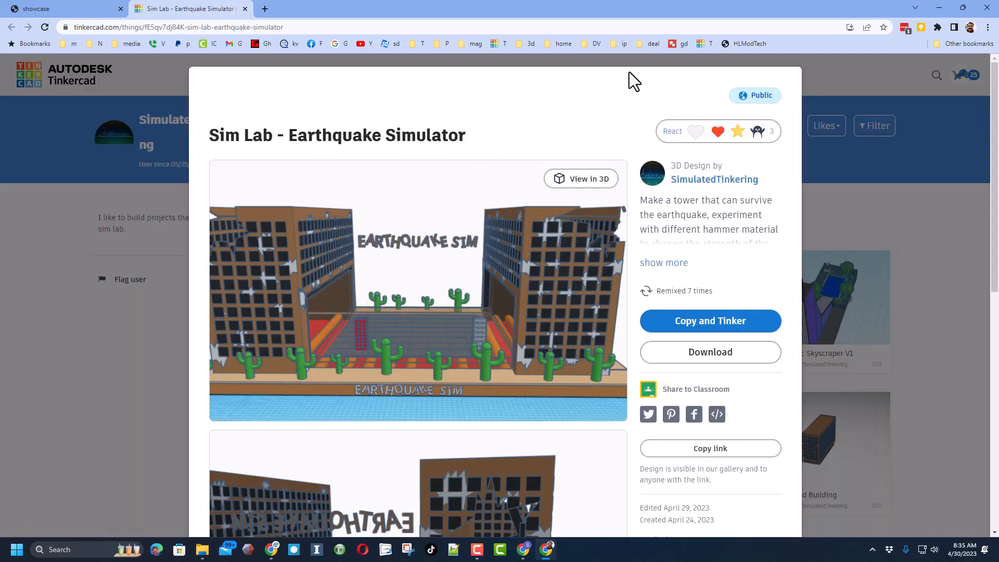
Step: Like the Sim Lab - Earthquake Simulator design and Copy and Tinker it into the 3D editor
left_click(672, 131)
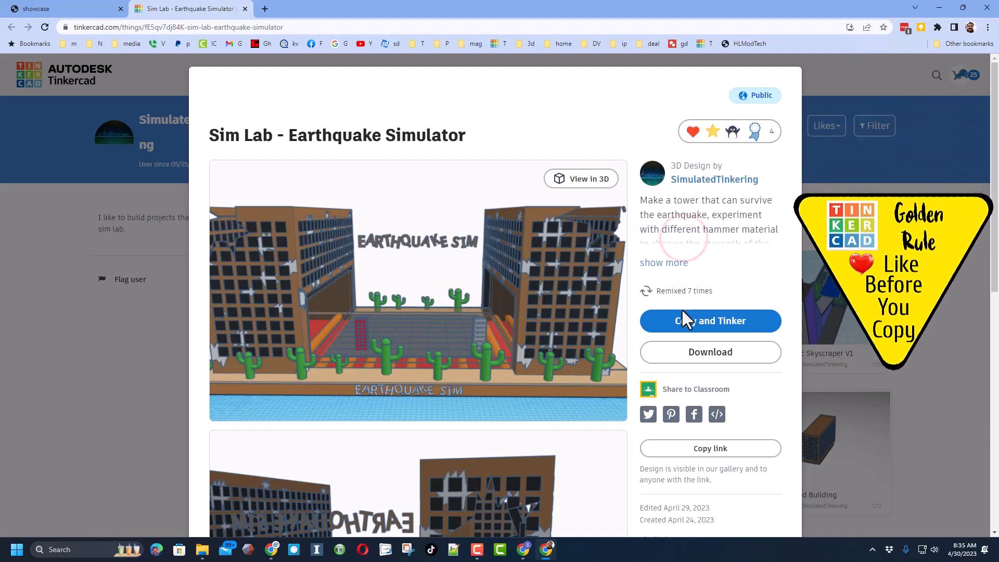
left_click(709, 321)
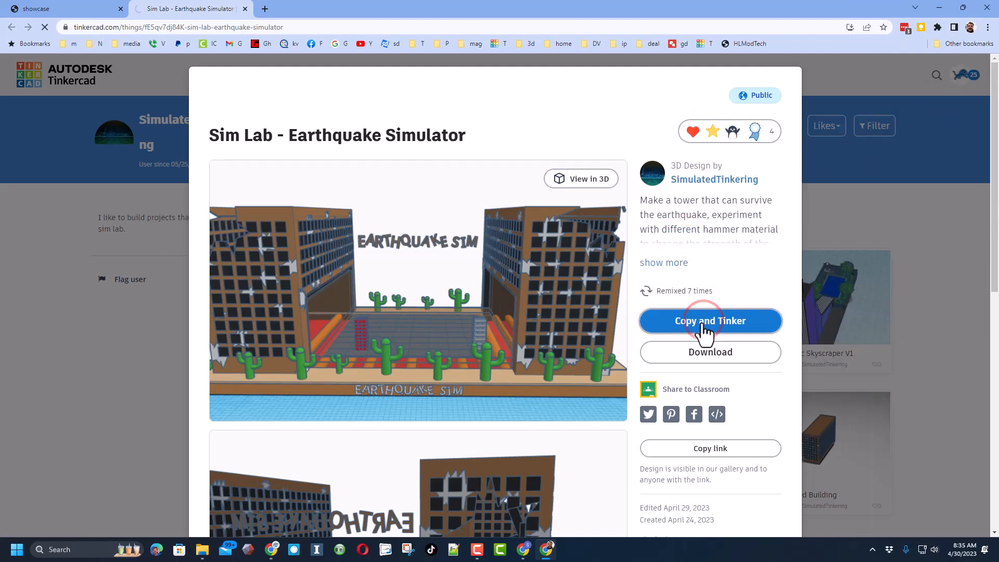
left_click(709, 321)
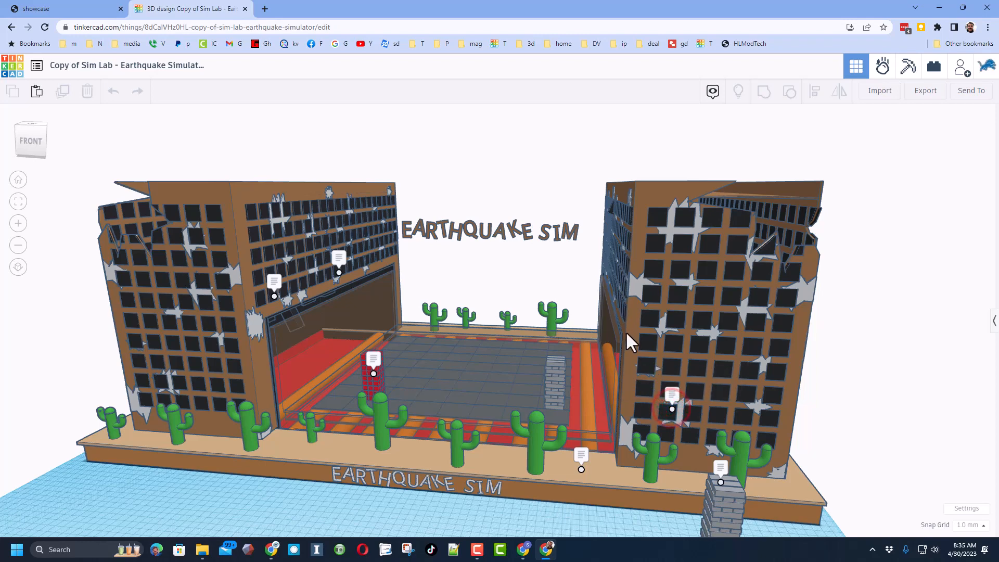
mouse_move(657, 338)
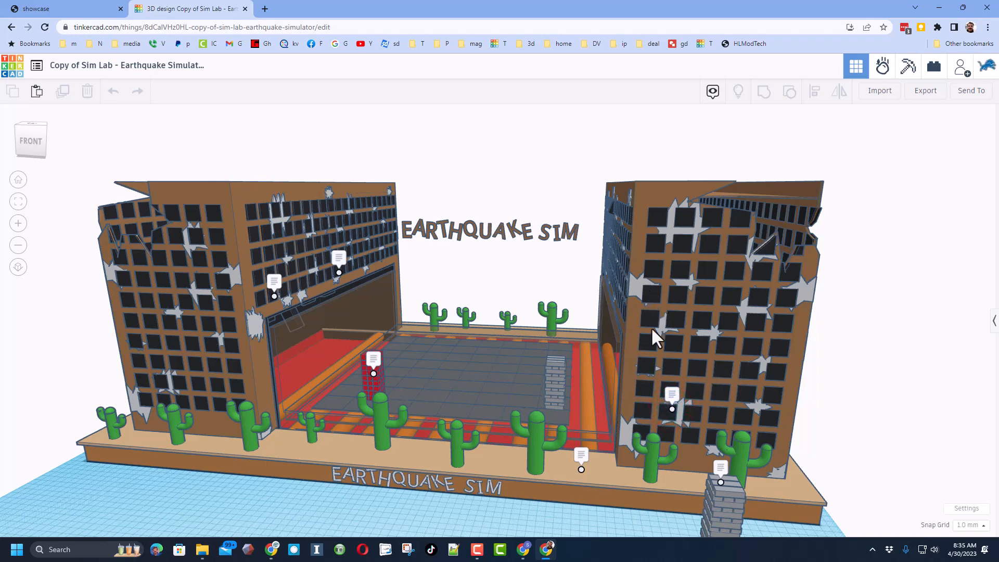
mouse_move(242, 379)
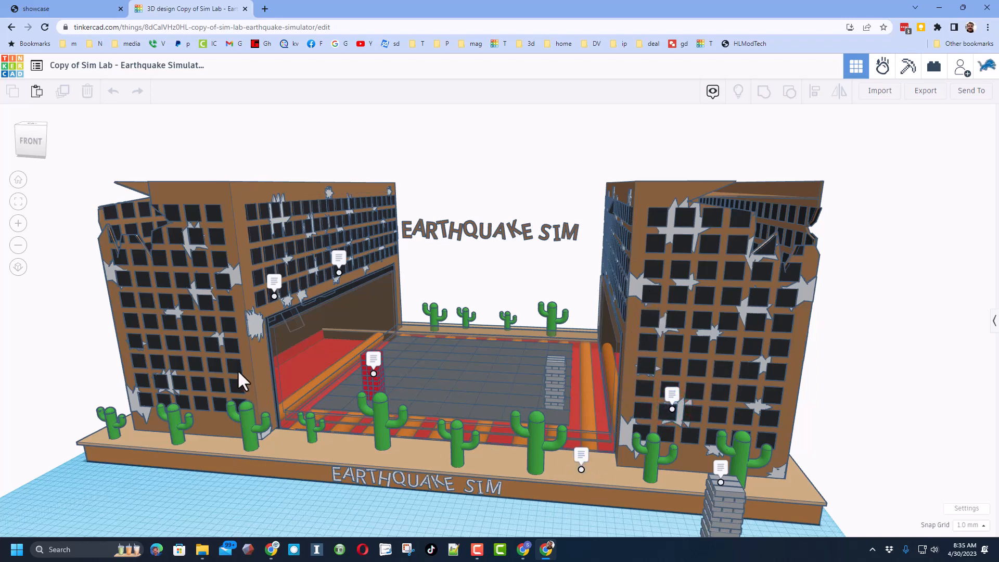
mouse_move(315, 337)
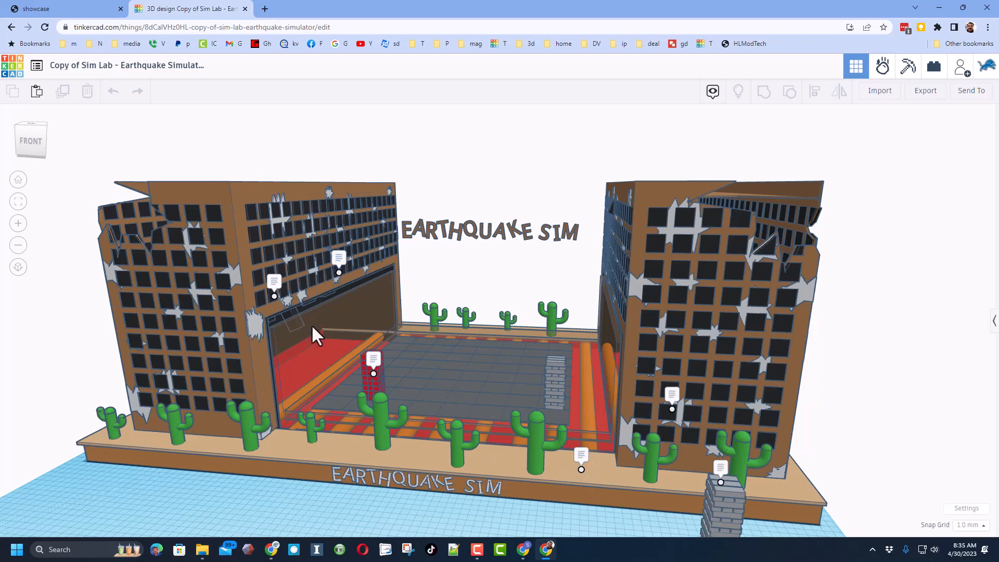
mouse_move(868, 279)
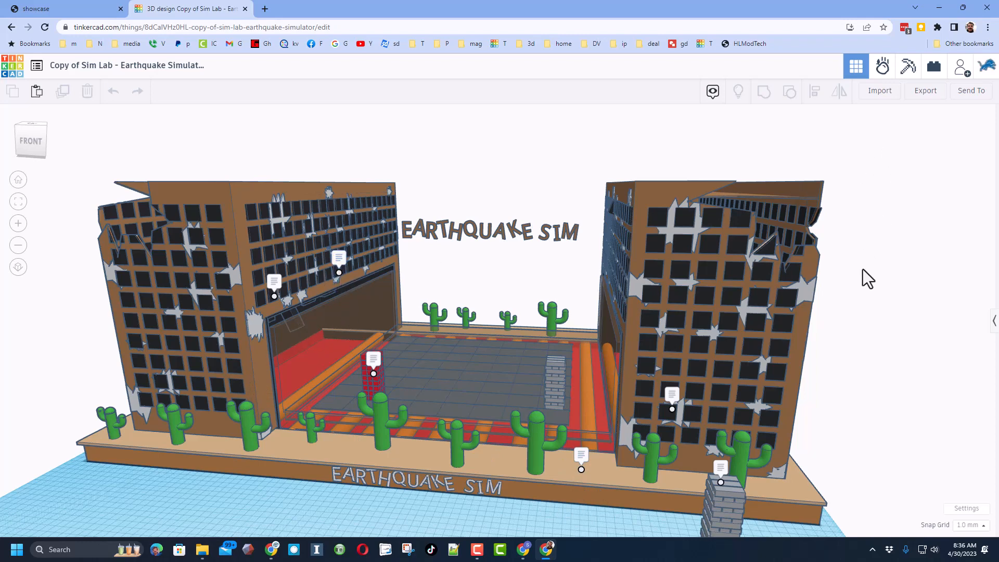
mouse_move(883, 67)
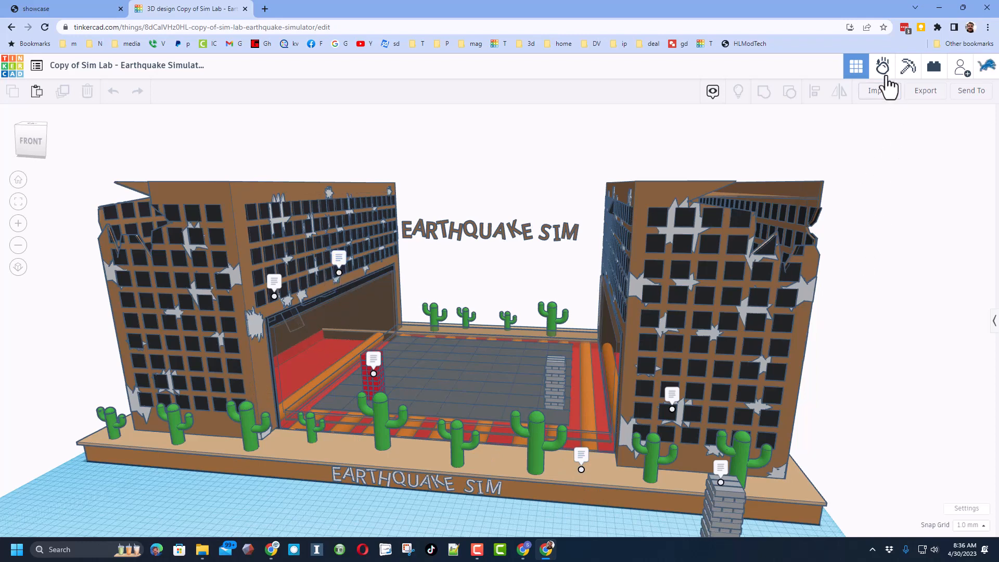
Step: Switch the copied design into Sim Lab, waiting out the unresponsive page and welcome popup
left_click(882, 67)
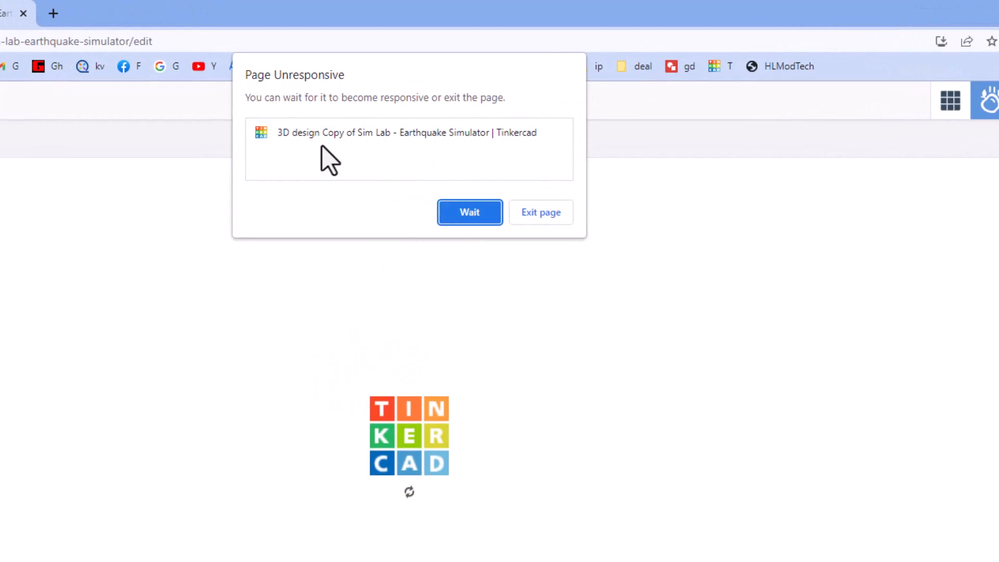
mouse_move(469, 212)
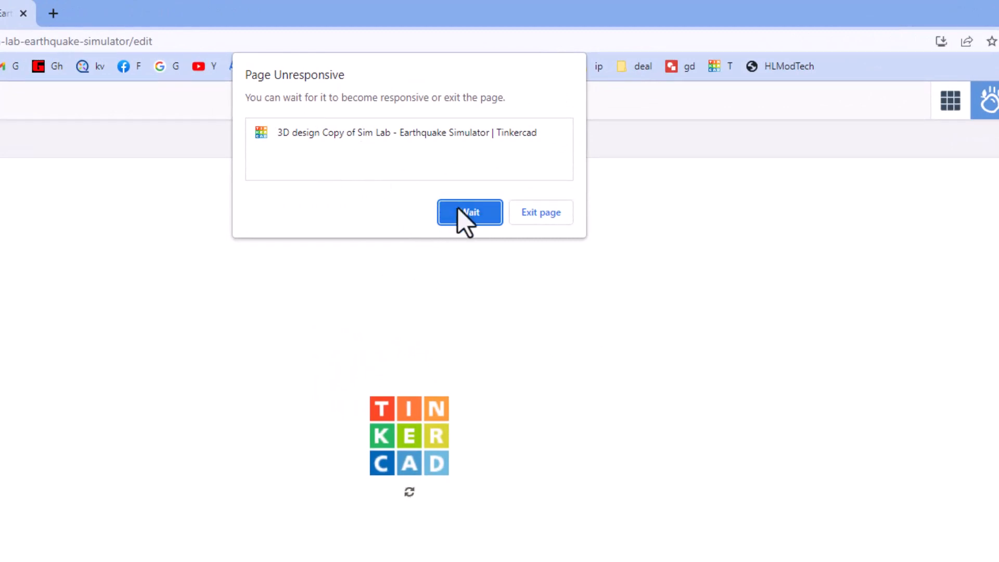
mouse_move(280, 211)
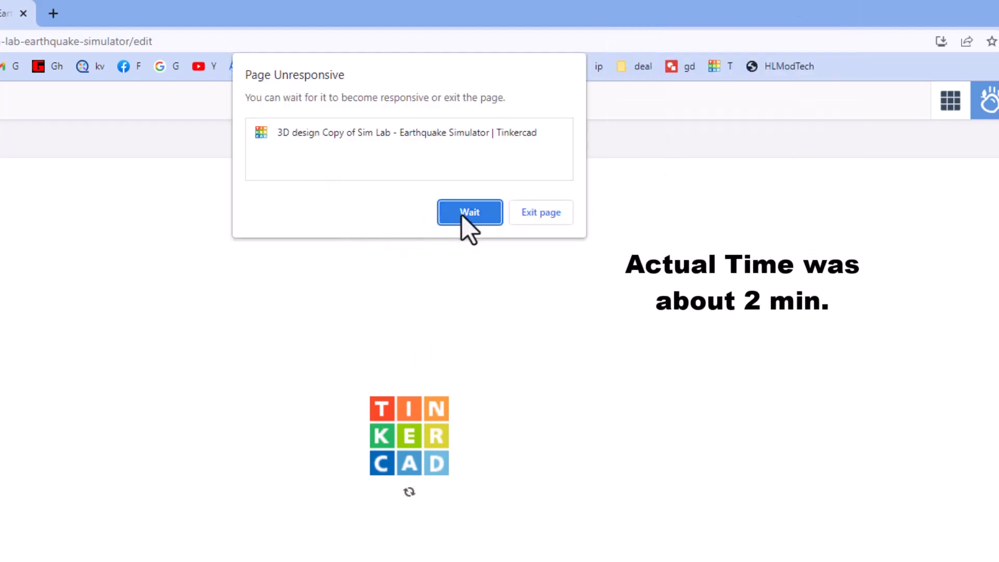
left_click(470, 213)
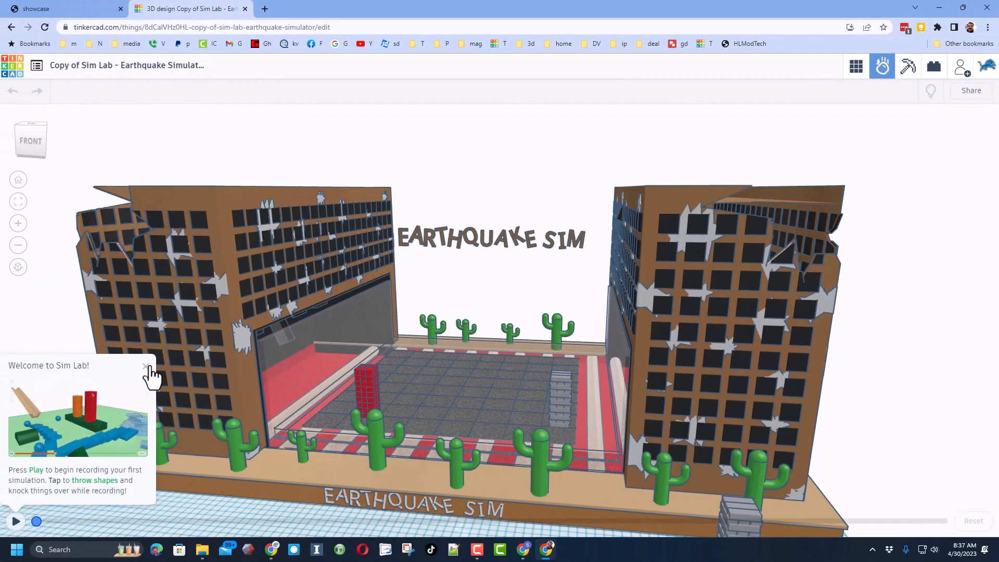
left_click(146, 369)
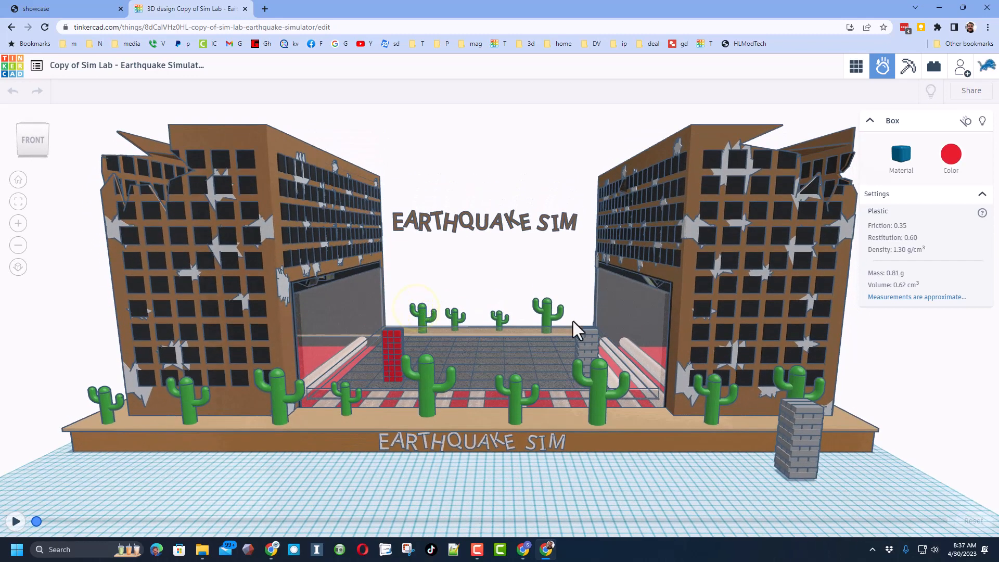
Step: Inspect materials: the tower is plastic and the hammer behind the wall is steel
left_click(592, 331)
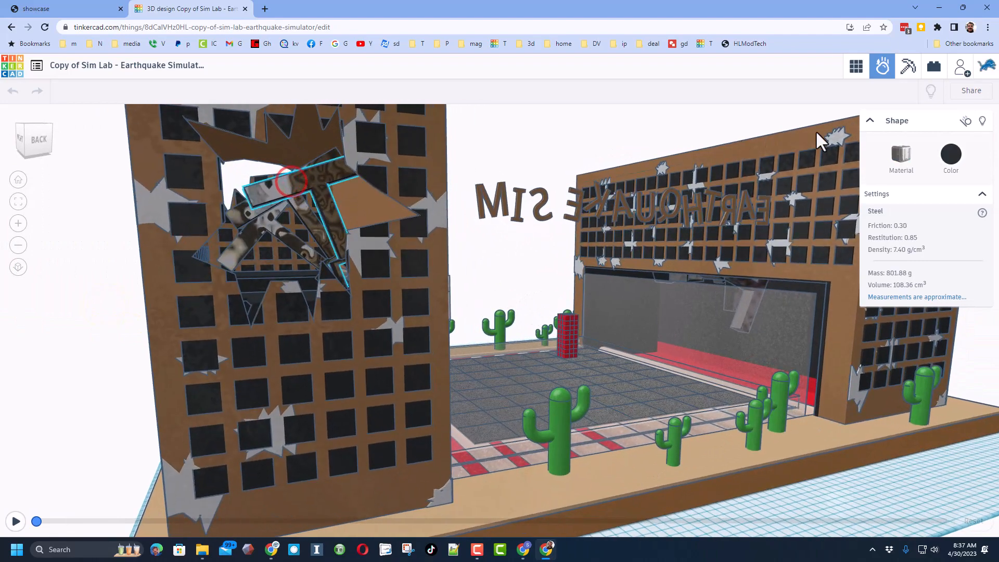
left_click(902, 156)
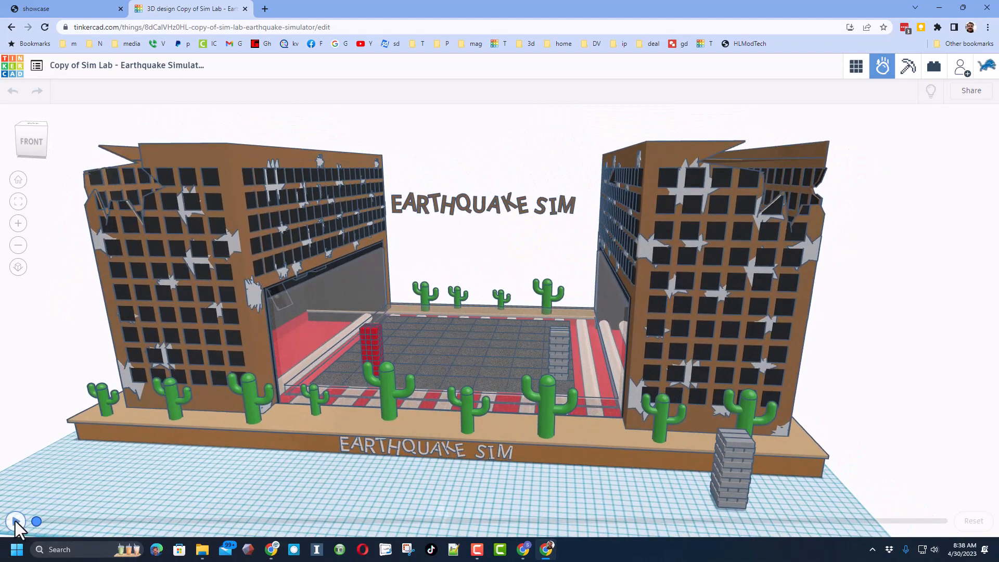
Step: Run the earthquake simulation so the red block tower collapses across the floor
left_click(18, 521)
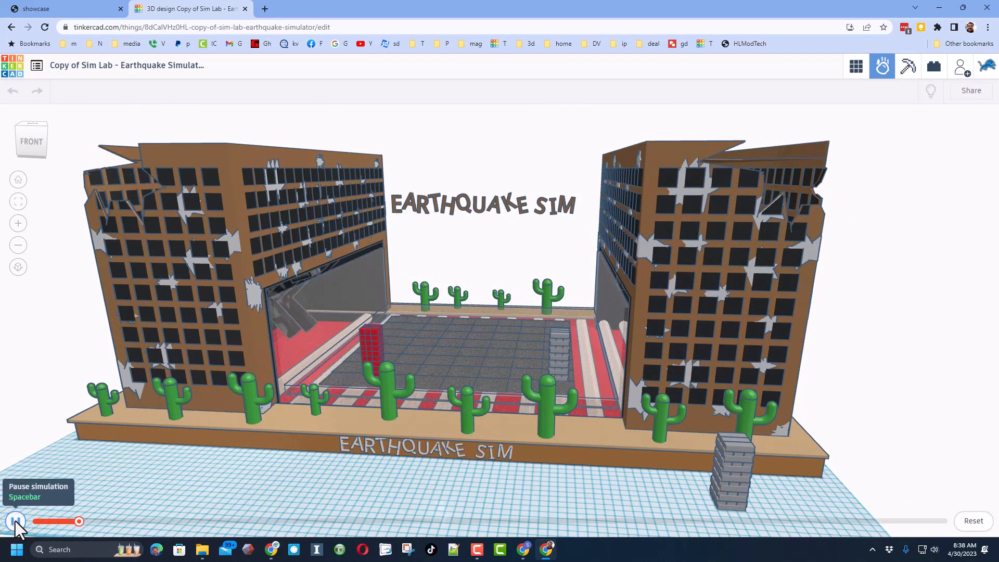
left_click(16, 520)
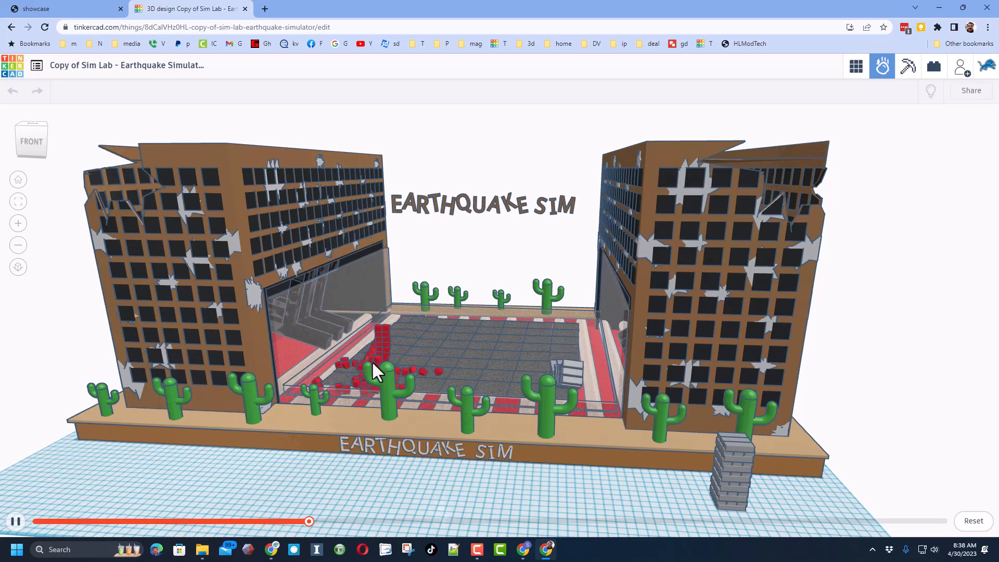
mouse_move(478, 411)
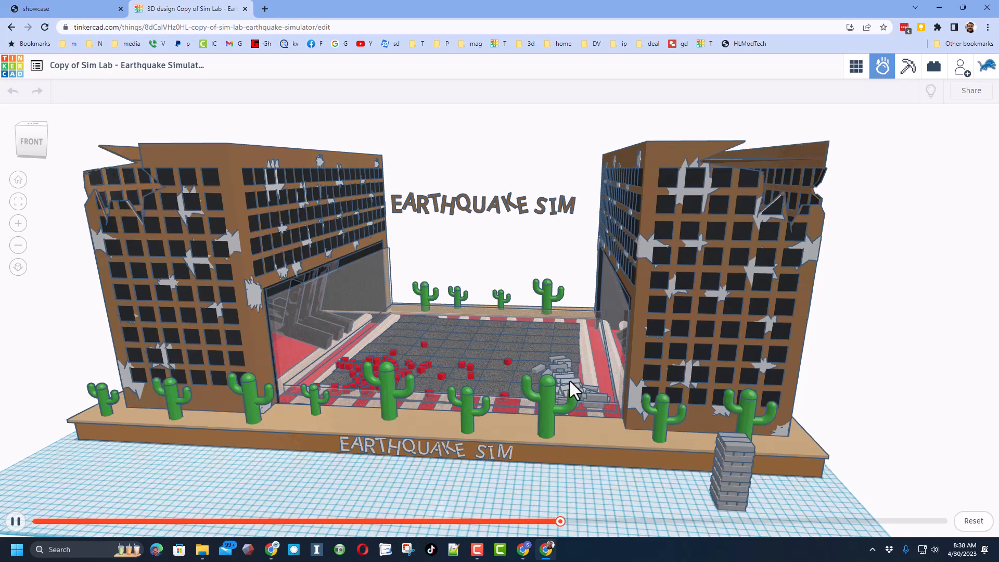
left_click(16, 521)
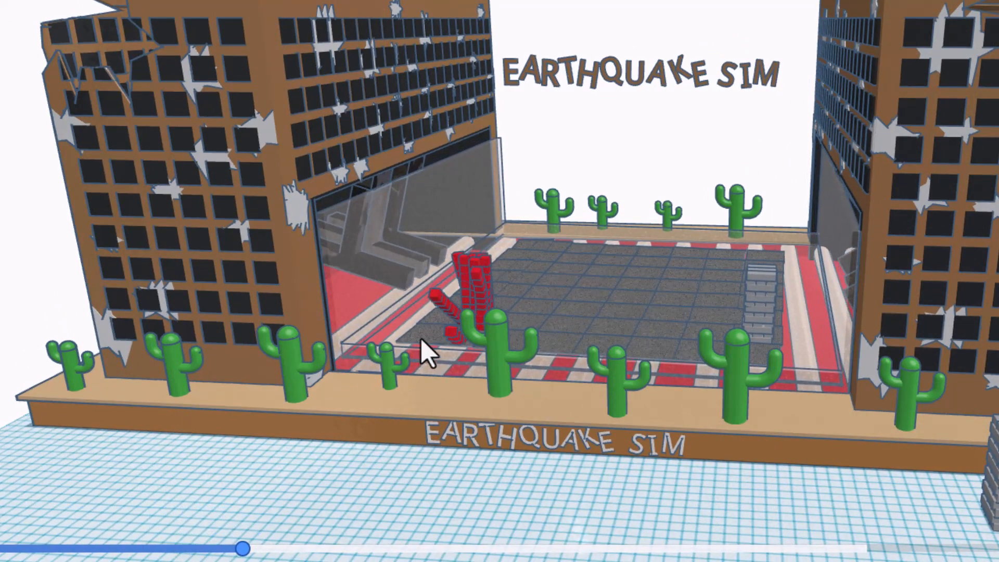
mouse_move(243, 548)
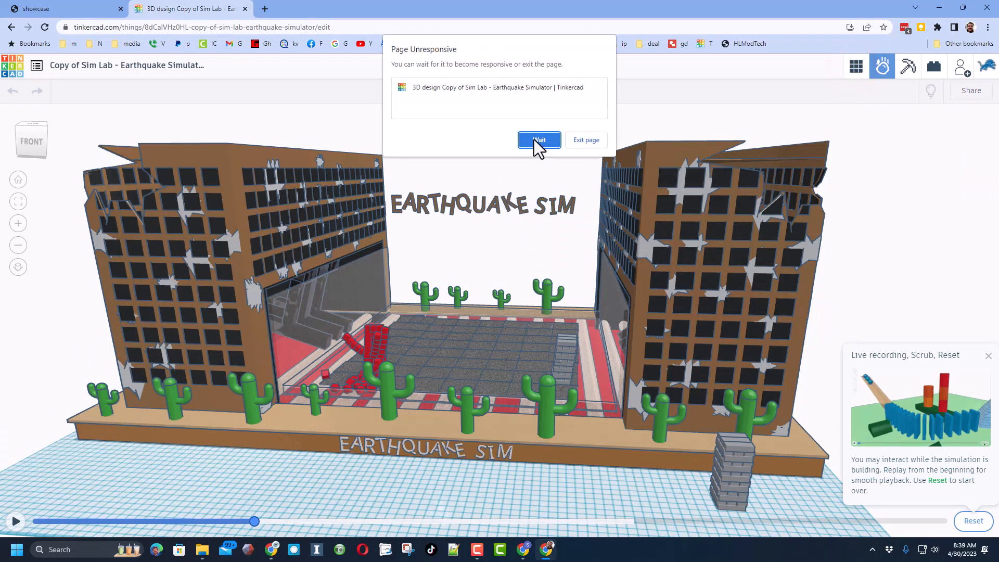
Step: Wait out the Page Unresponsive dialog until the 3D editor recovers
left_click(538, 139)
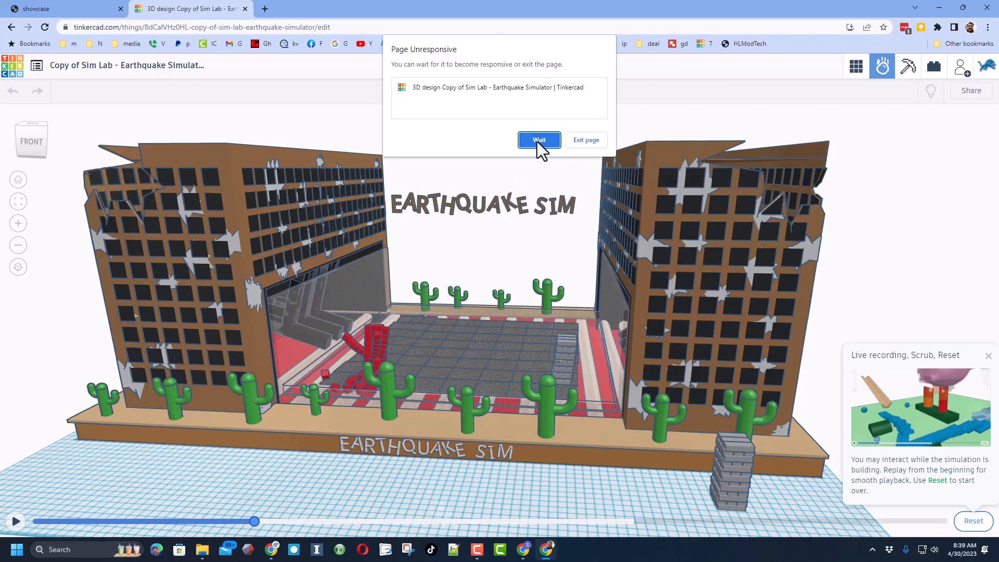
left_click(538, 140)
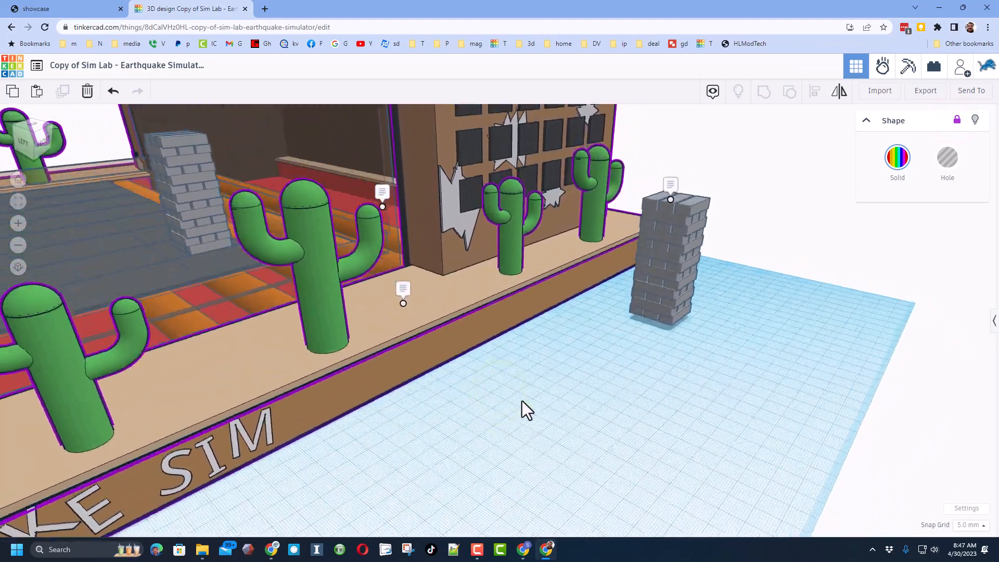
Step: Duplicate a thin box into a row of bricks forming one layer
key("ctrl+d")
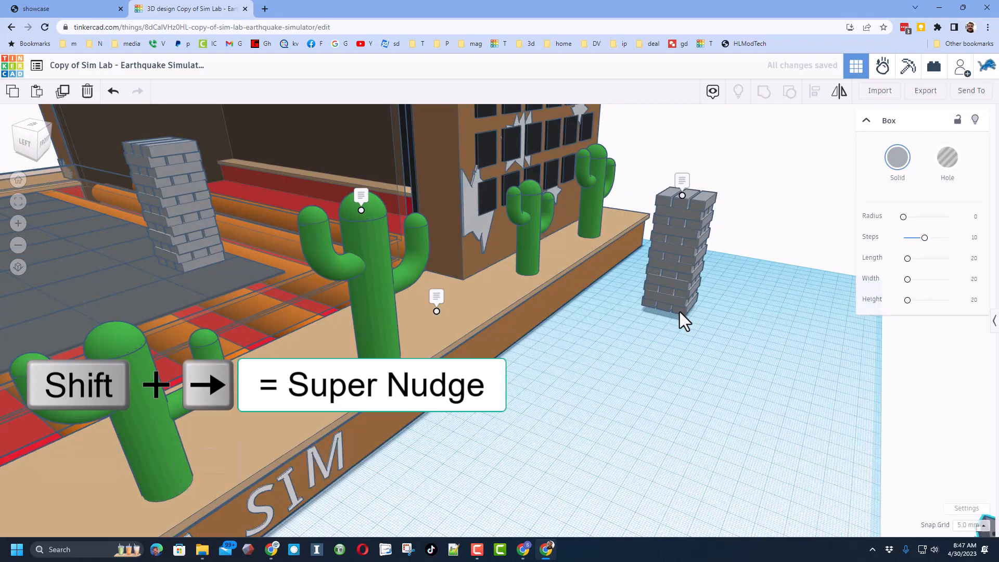
key("f")
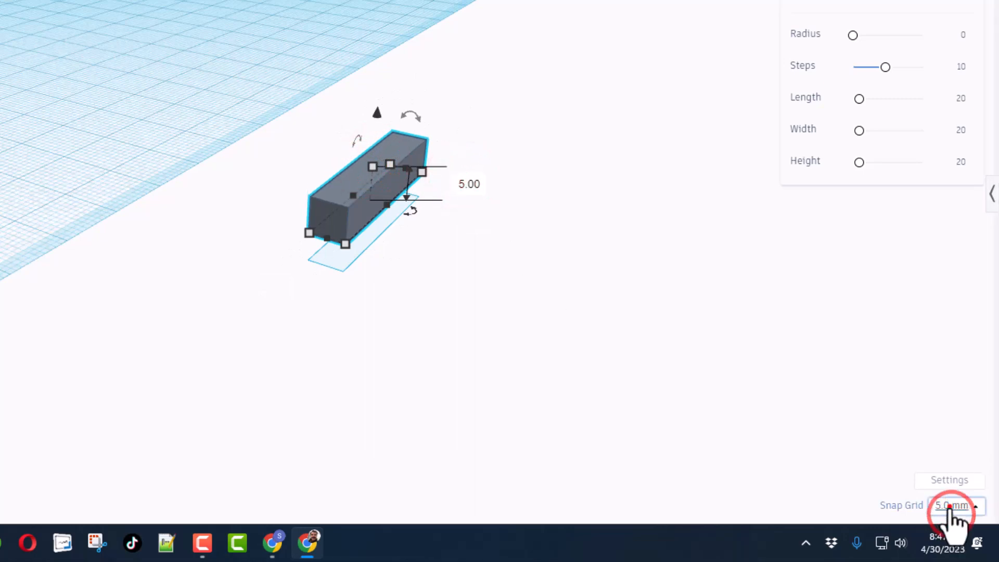
key("ctrl+d")
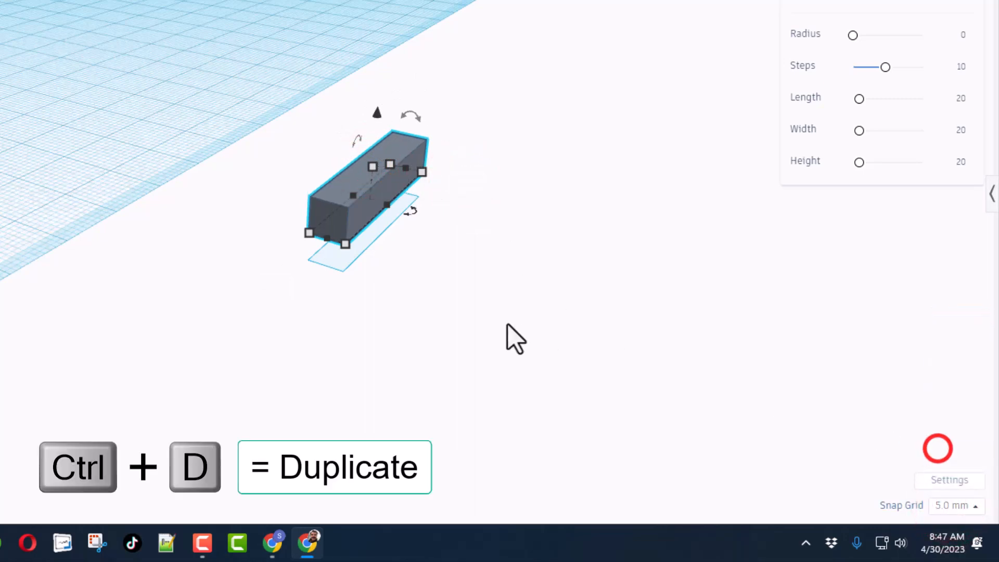
mouse_move(360, 232)
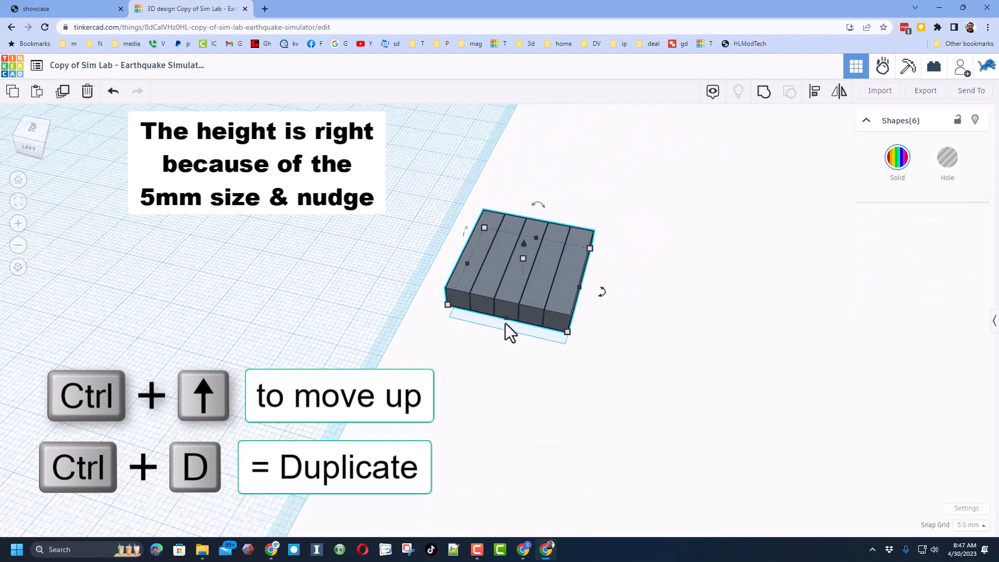
left_click(586, 318)
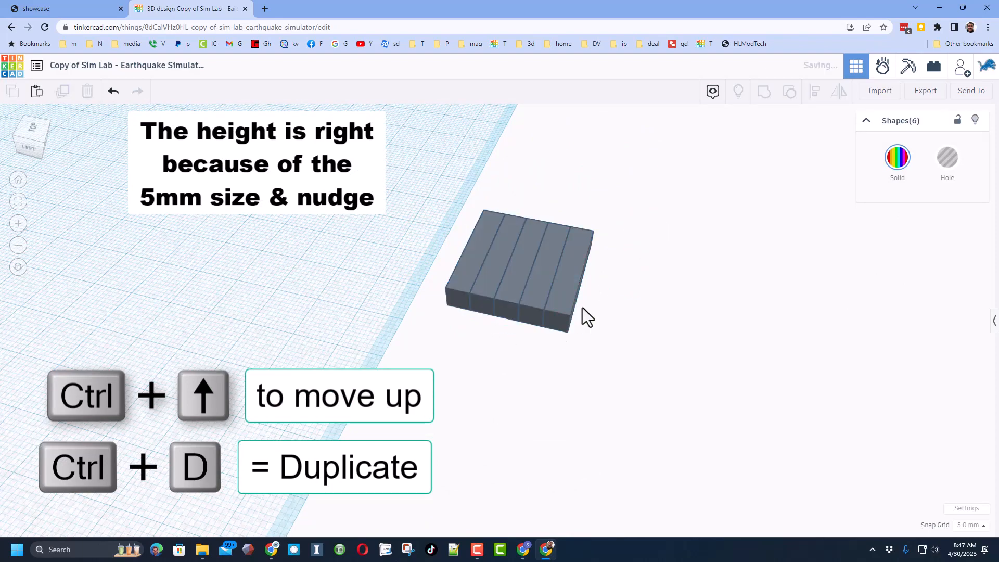
Step: Stack the brick layers, rotated 90° alternately, into a second tower
left_click(520, 267)
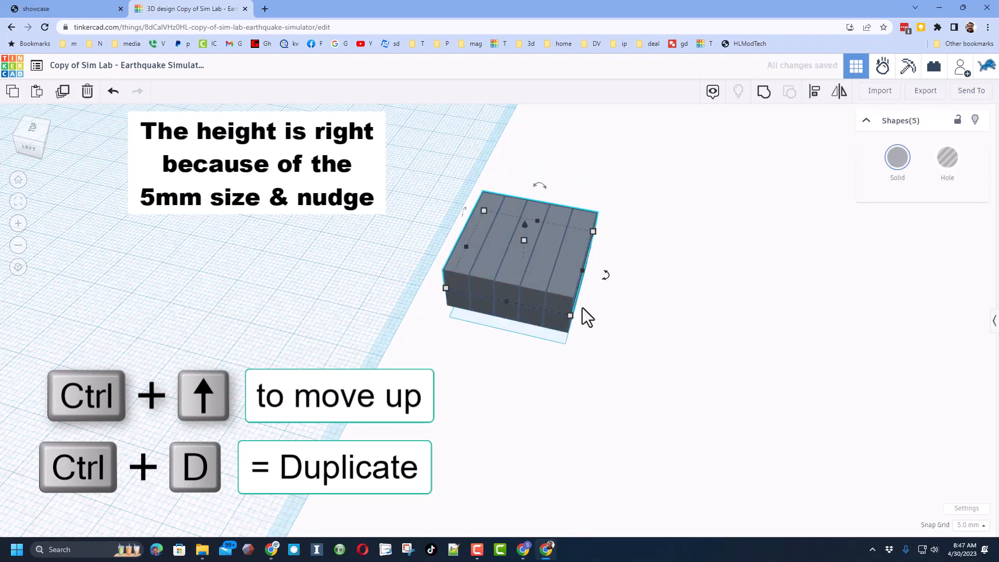
left_click(604, 275)
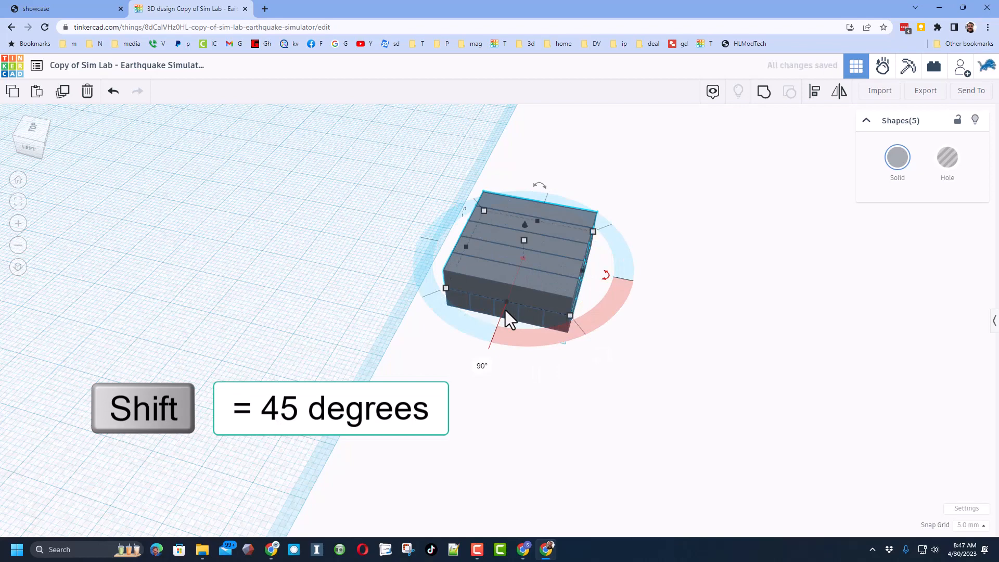
mouse_move(496, 300)
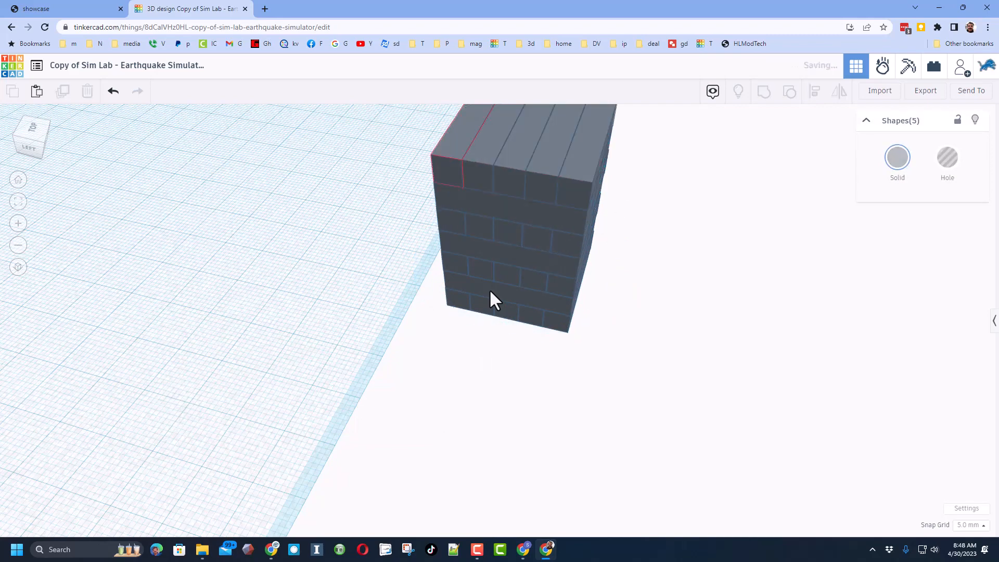
left_click(496, 300)
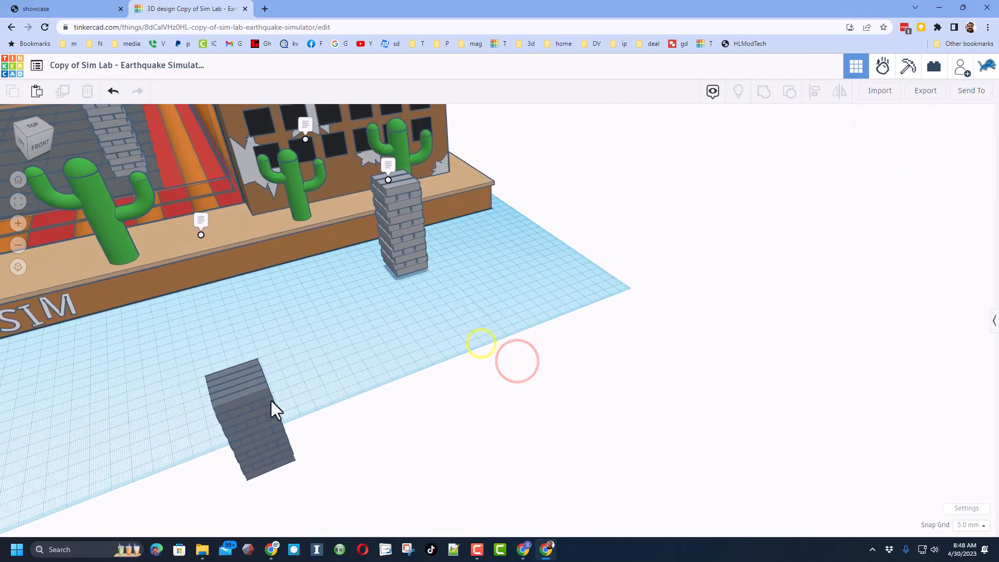
Step: Drop the new brick tower and nudge it onto the simulator's test floor beside the other towers
left_click(245, 420)
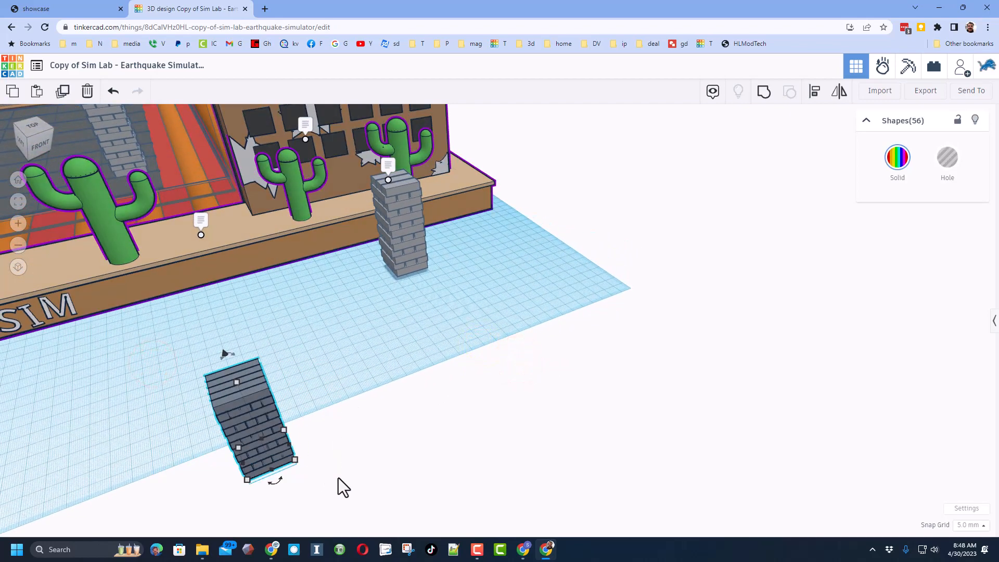
key("w")
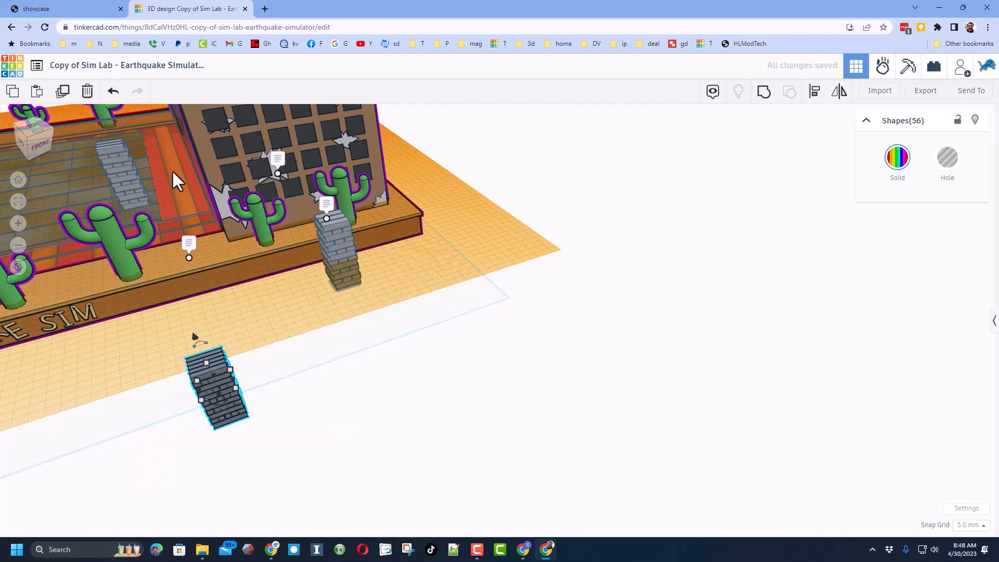
key("d")
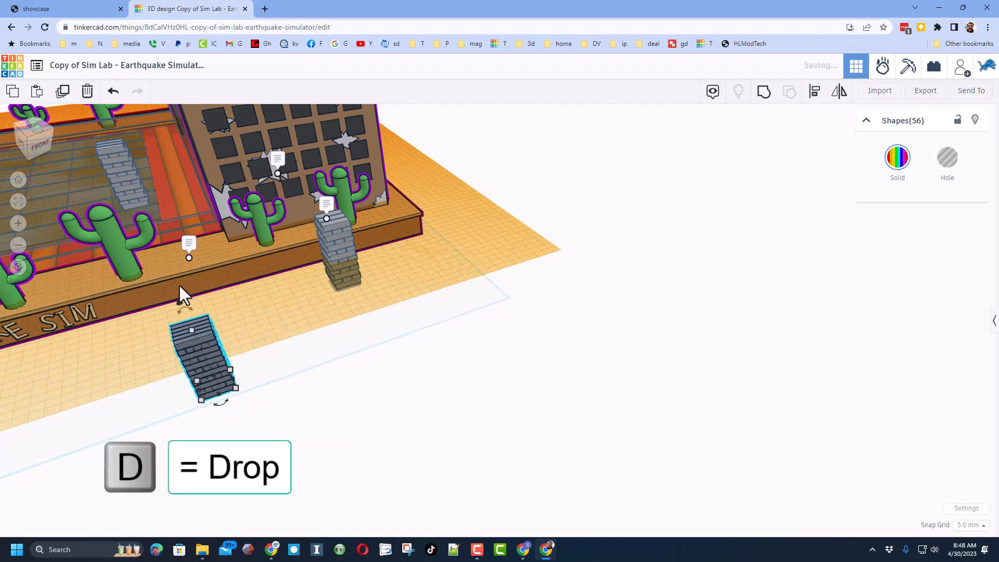
key("d")
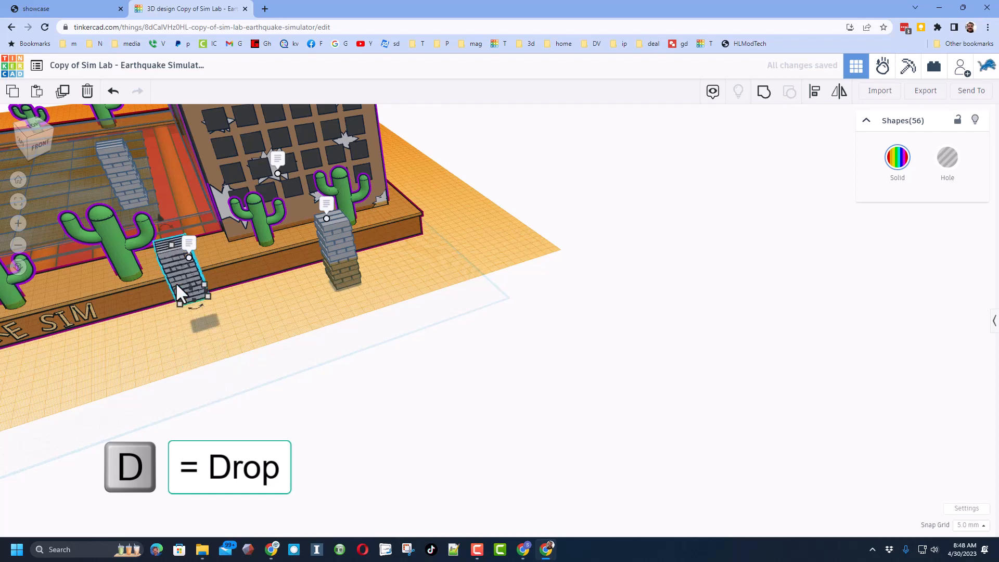
key("d")
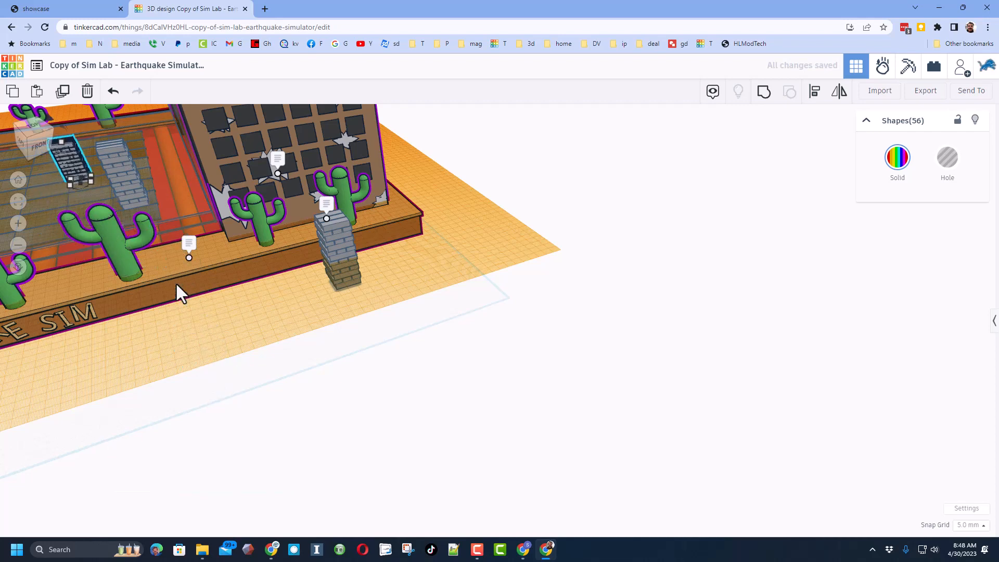
mouse_move(300, 431)
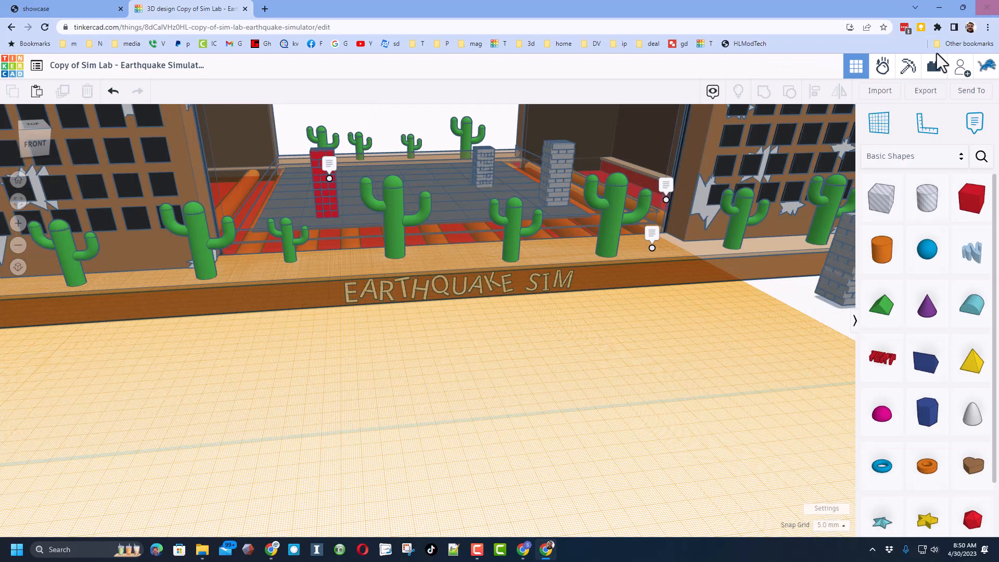
mouse_move(600, 246)
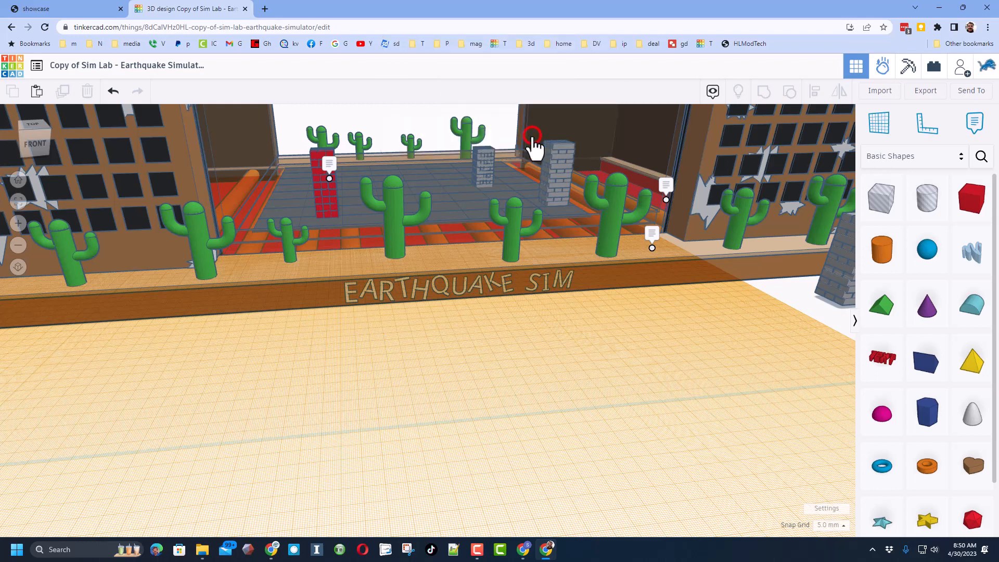
mouse_move(531, 313)
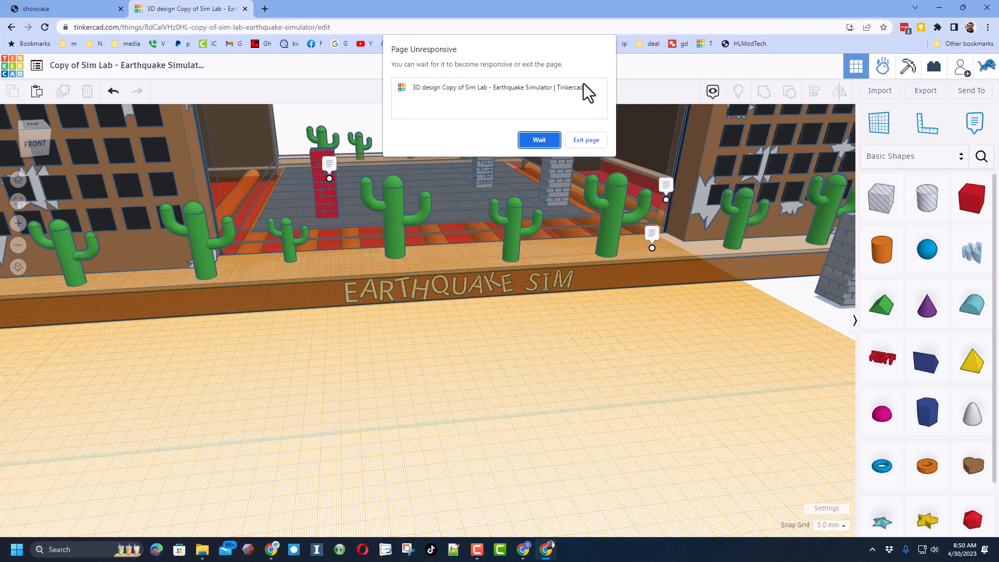
Step: Wait out the frozen page and load the three-tower arena into Sim Lab
left_click(538, 139)
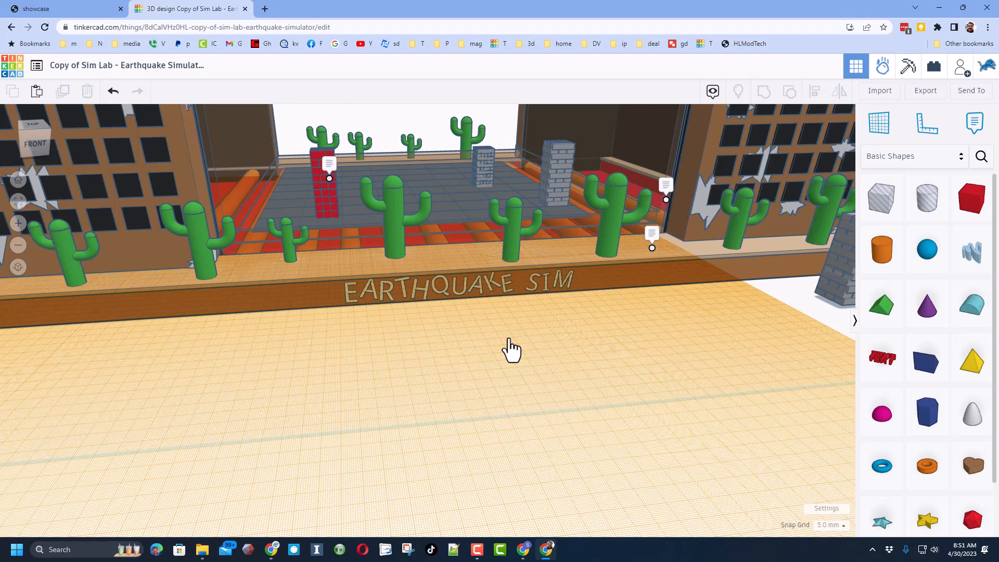
left_click(881, 65)
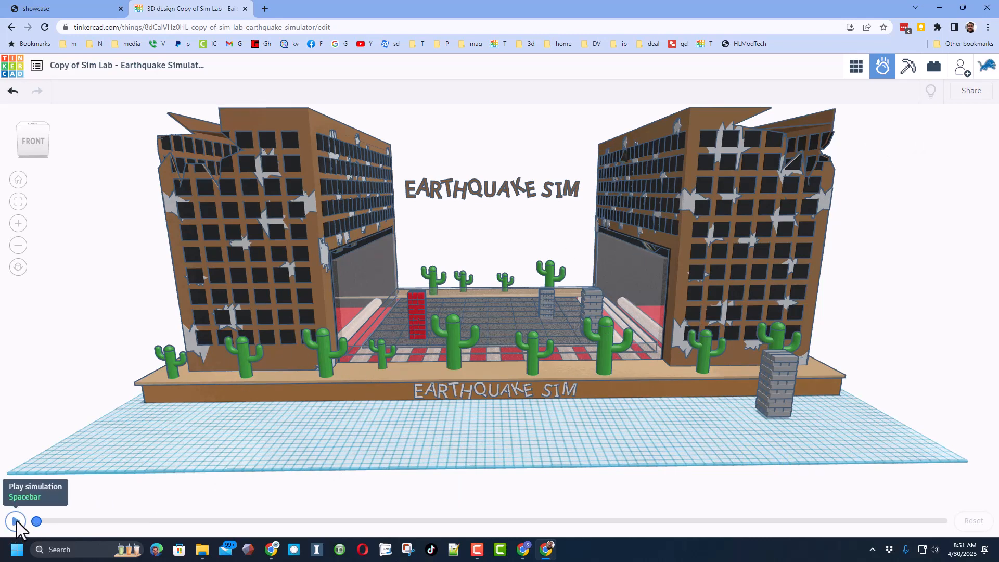
Step: Run the quake again: the red tower topples, both grey brick towers stand
left_click(16, 521)
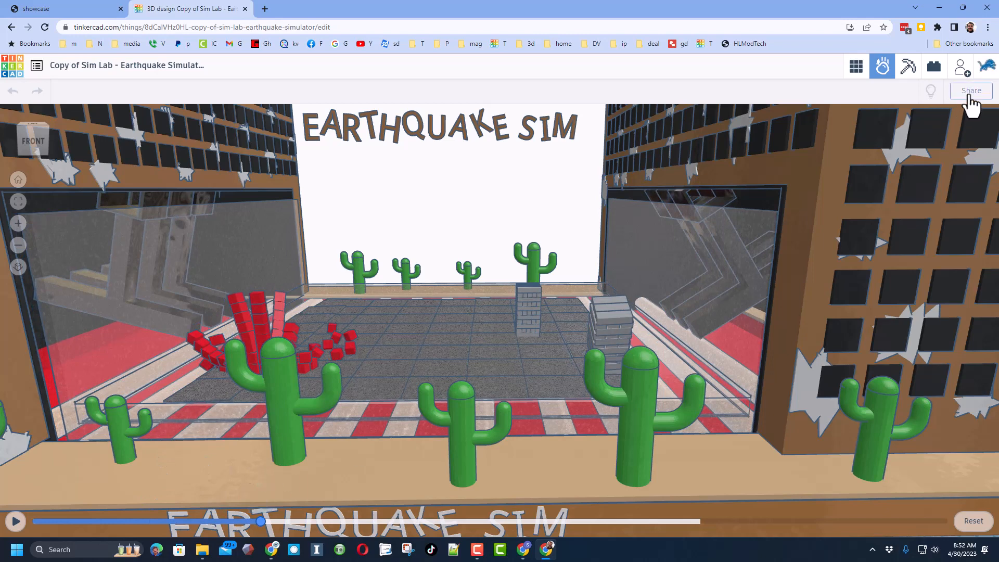
Step: Open the Share image or video view over the quake aftermath scene
left_click(970, 90)
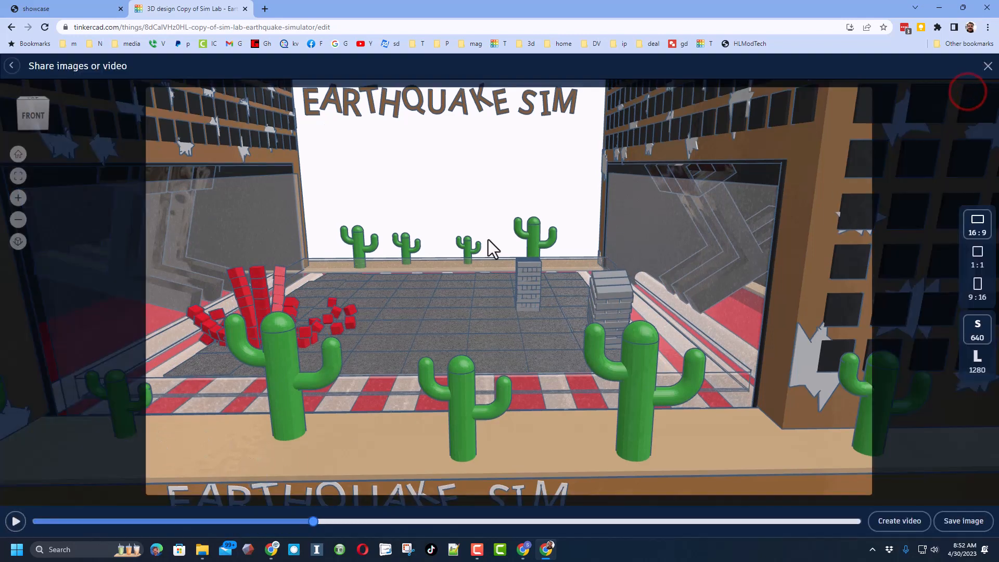
left_click(977, 361)
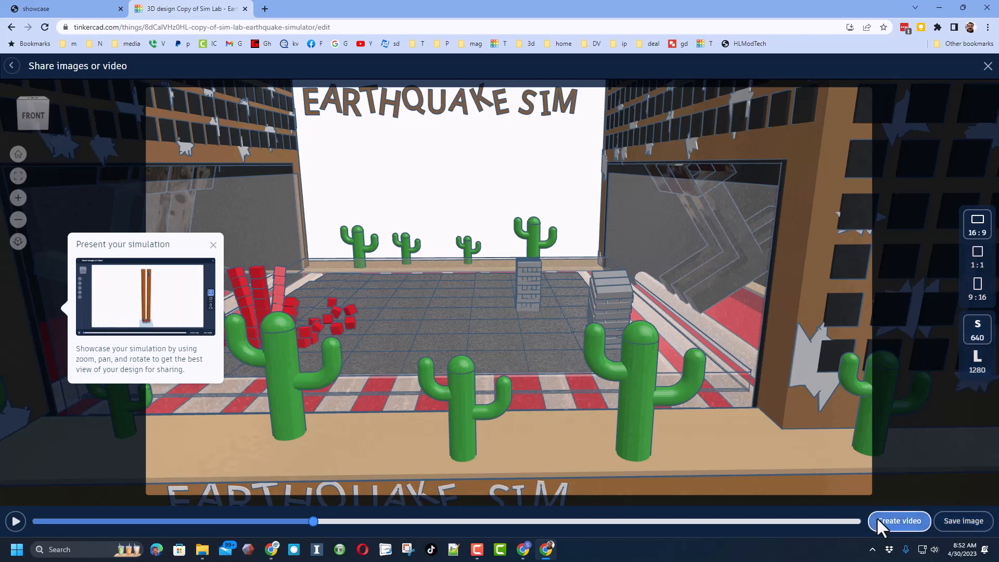
mouse_move(647, 288)
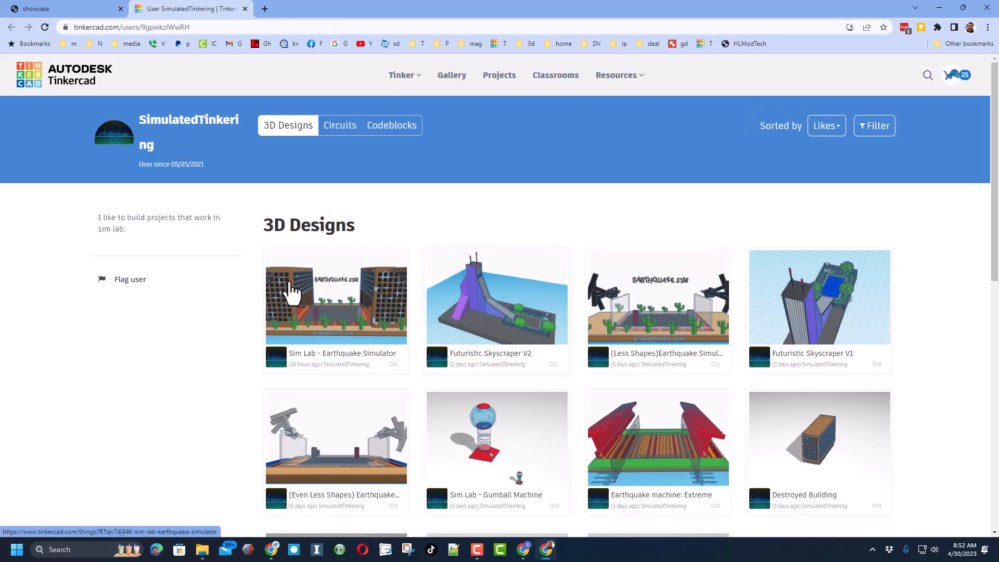
mouse_move(618, 271)
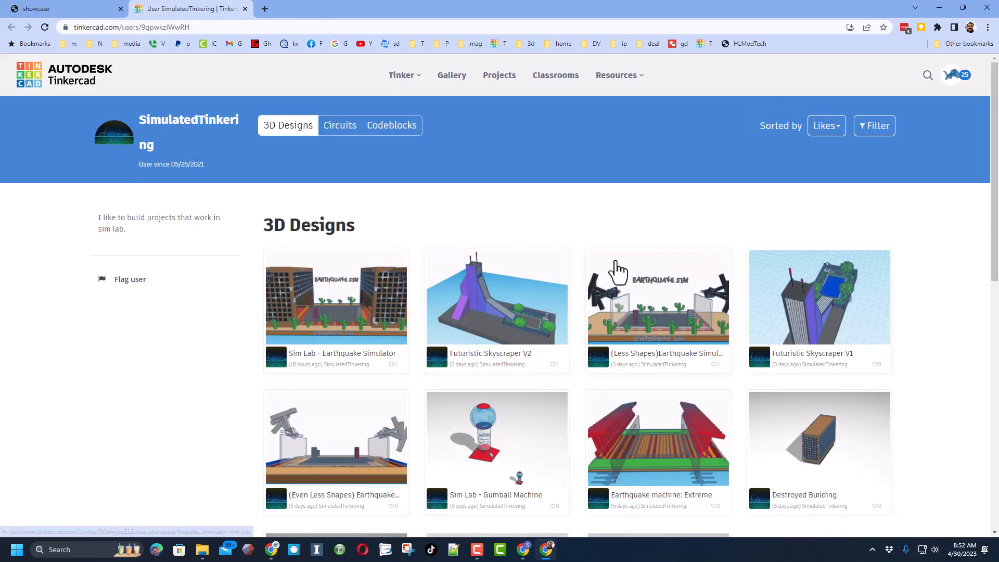
scroll("down", 3)
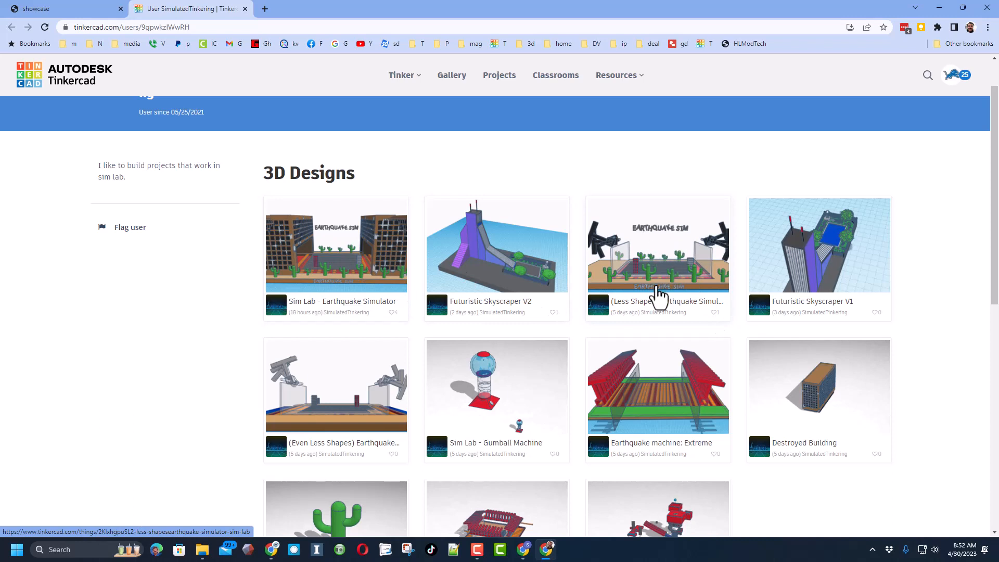
mouse_move(307, 249)
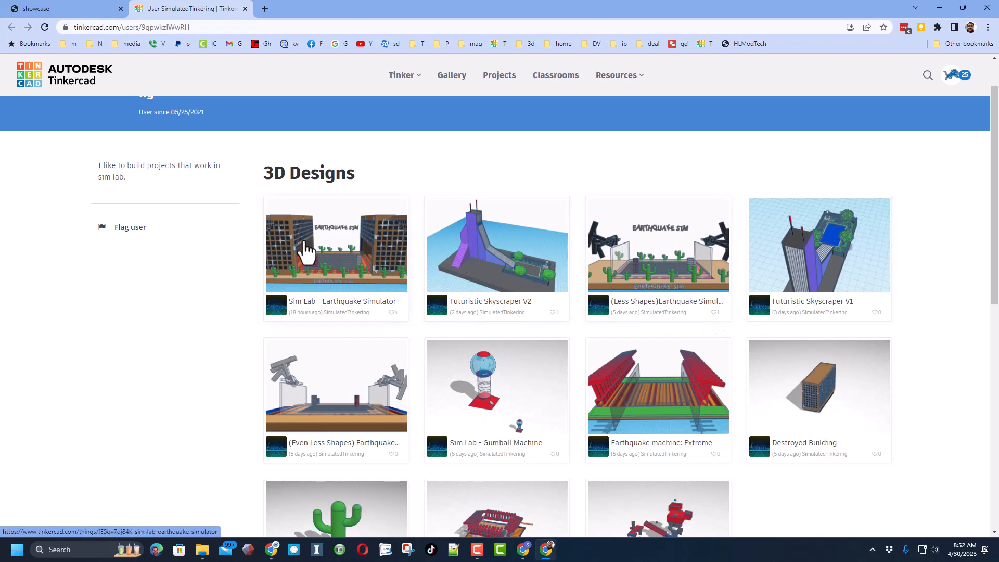
mouse_move(326, 281)
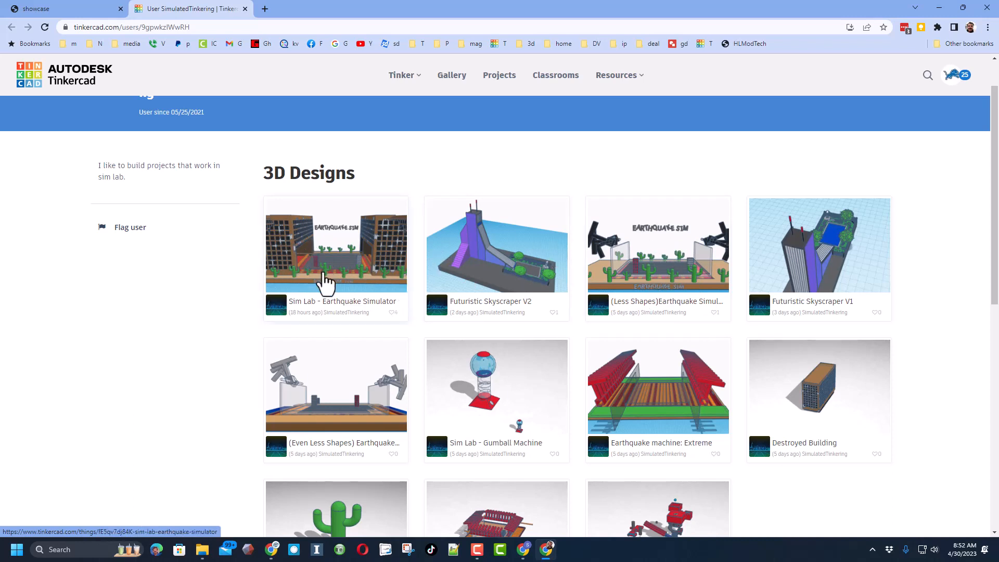
mouse_move(520, 258)
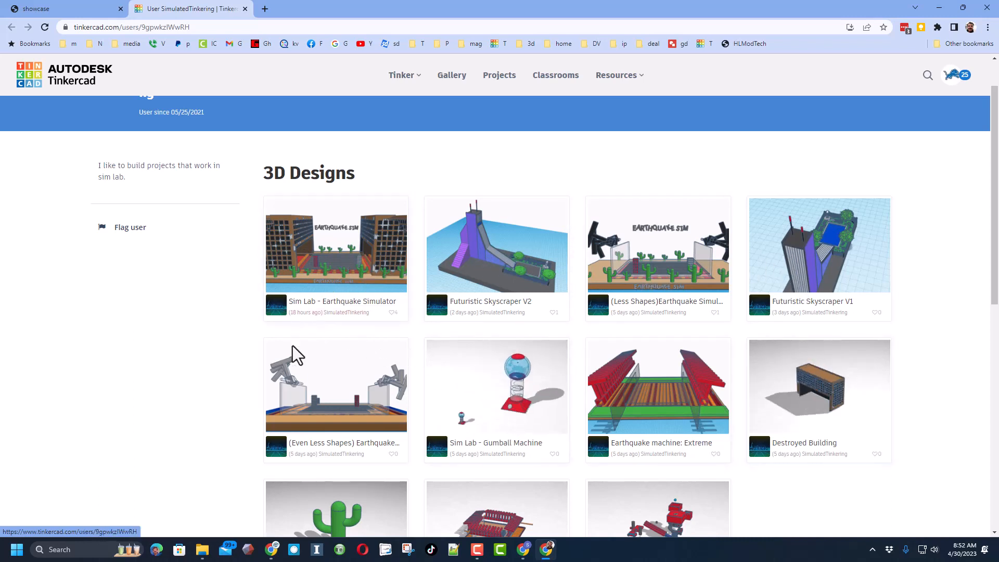
scroll("up", 3)
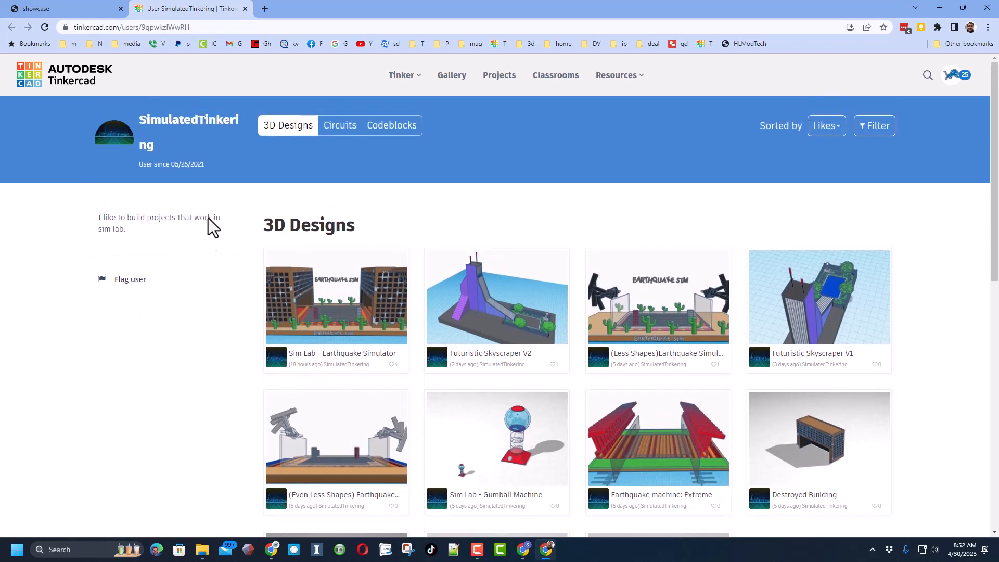
mouse_move(286, 196)
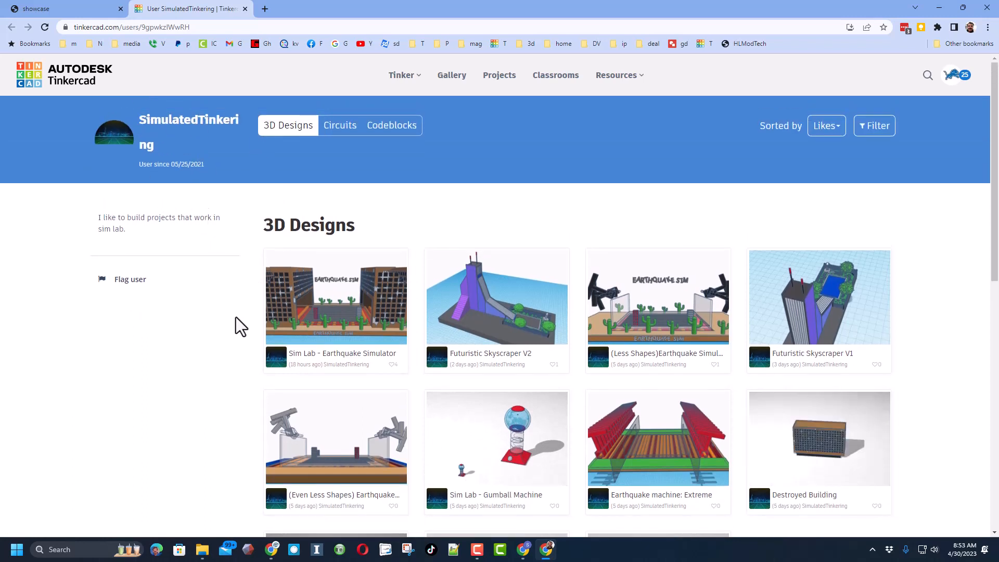
mouse_move(360, 336)
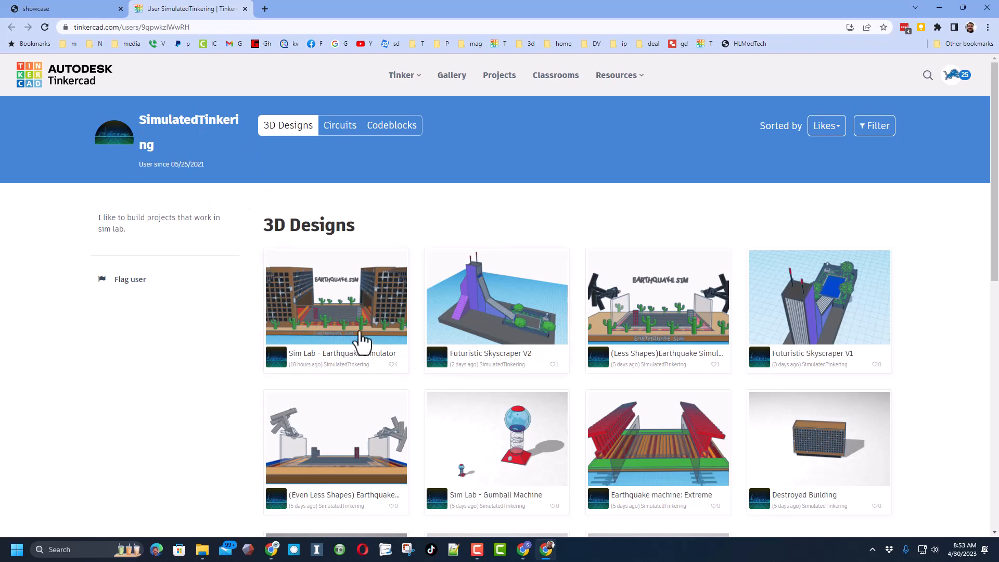
mouse_move(294, 327)
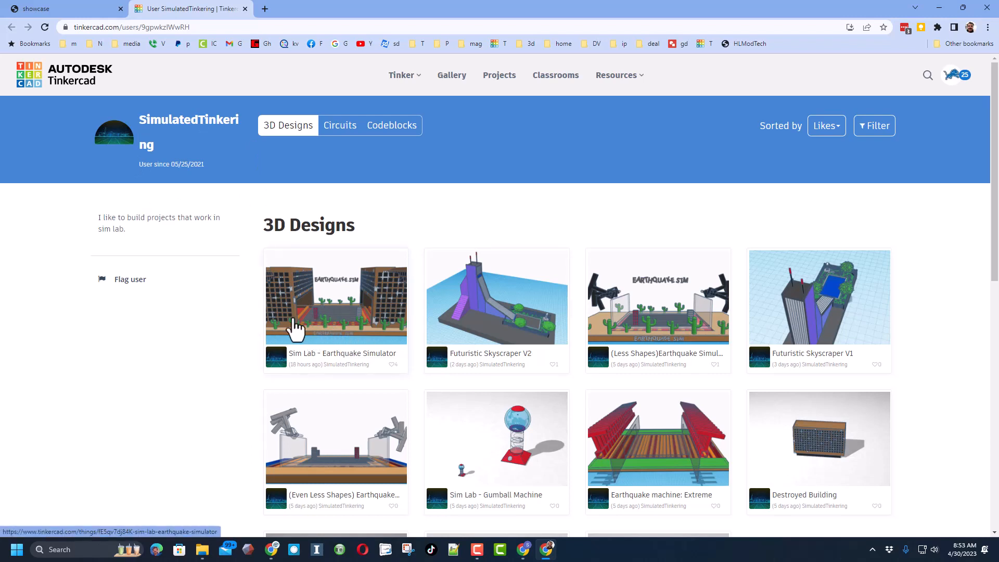
mouse_move(188, 352)
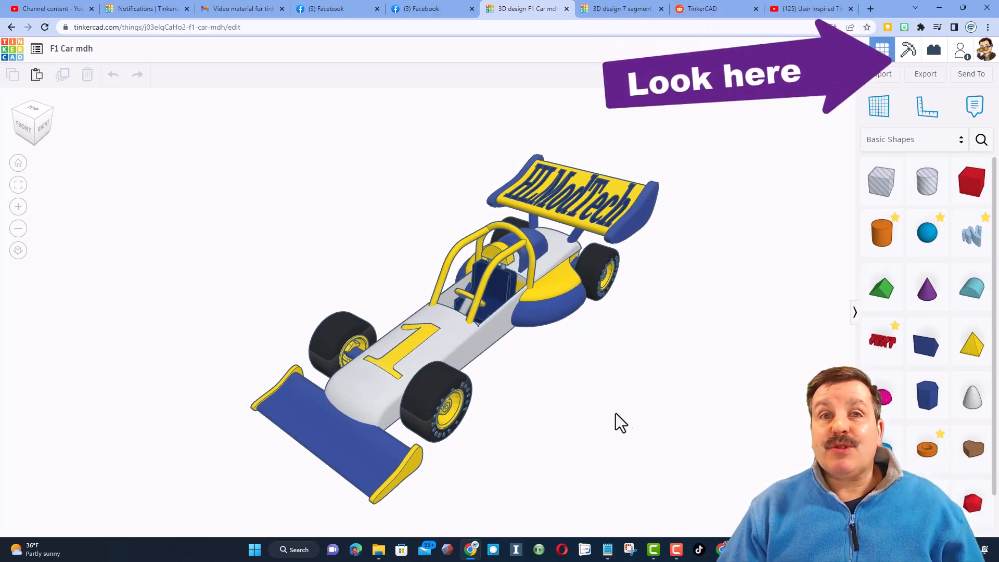
mouse_move(960, 50)
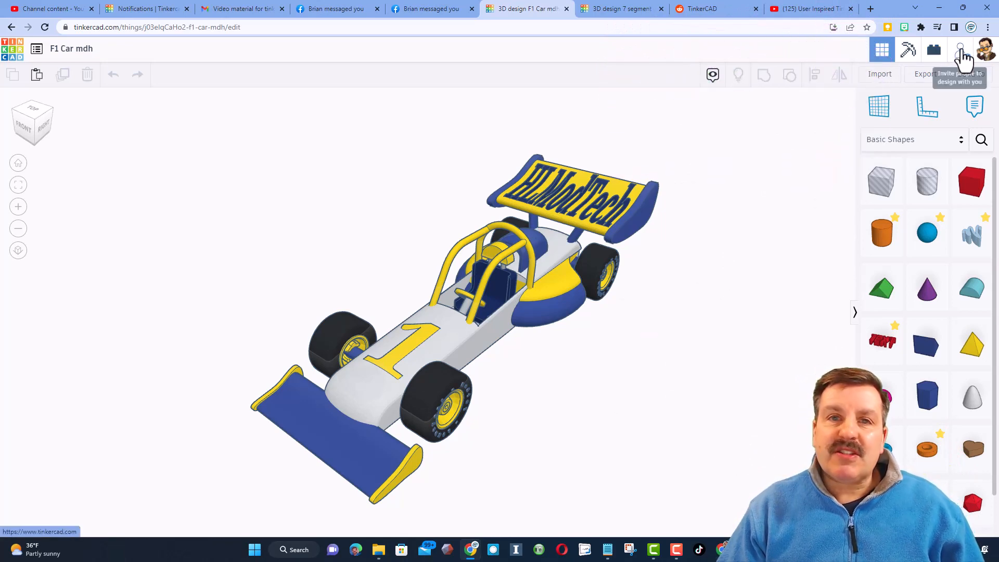
Step: Copy the collaboration link for the F1 car design from the Collaborate dialog and close it
left_click(961, 49)
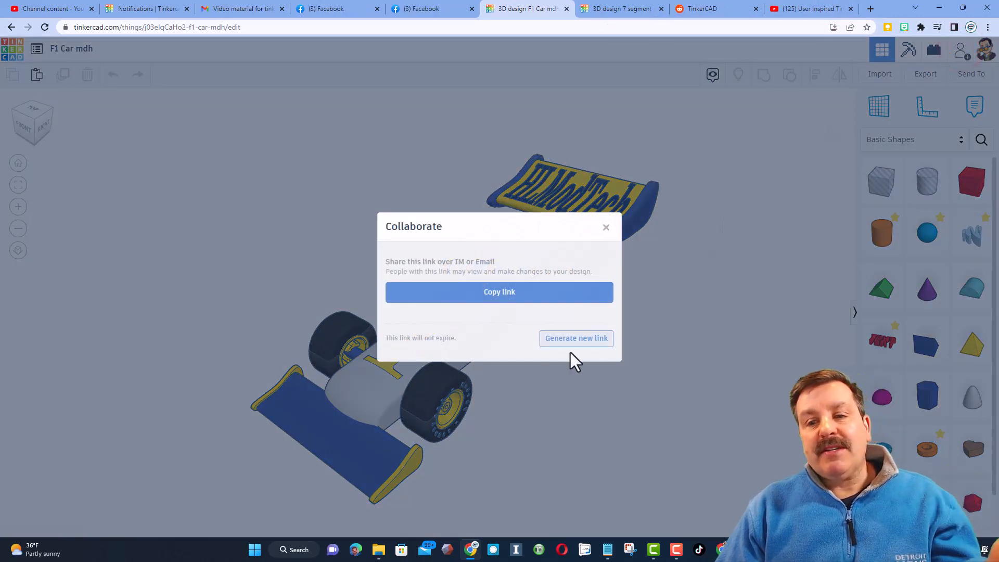
left_click(499, 292)
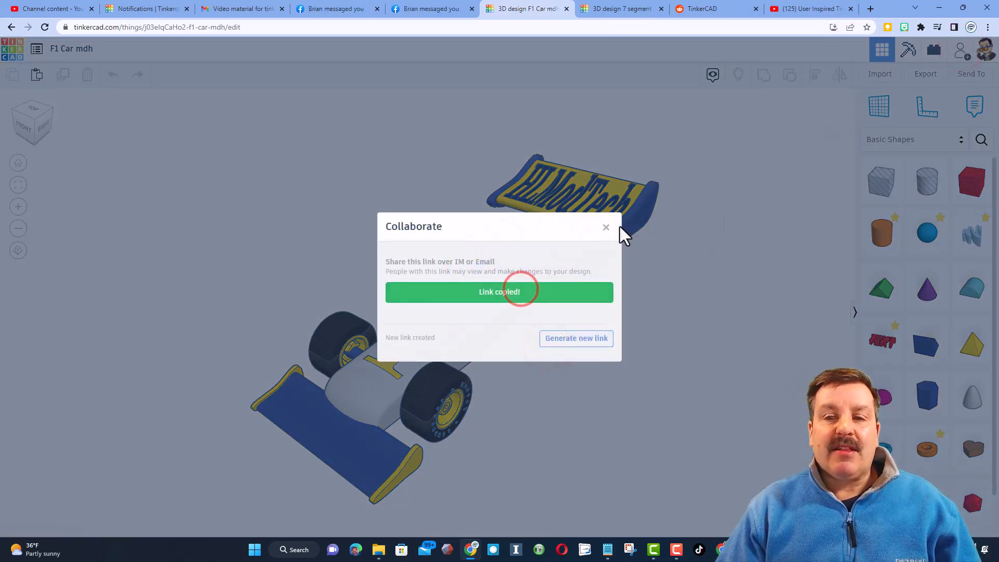
left_click(606, 228)
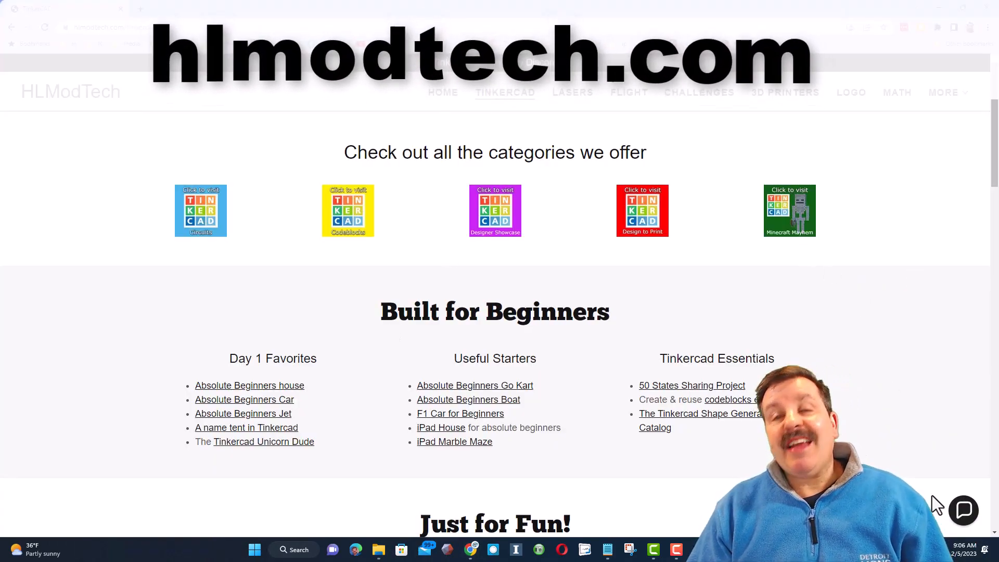
Step: Peek at the site's contact chat, then follow the Tinkercad Community Discord invite banner
left_click(963, 510)
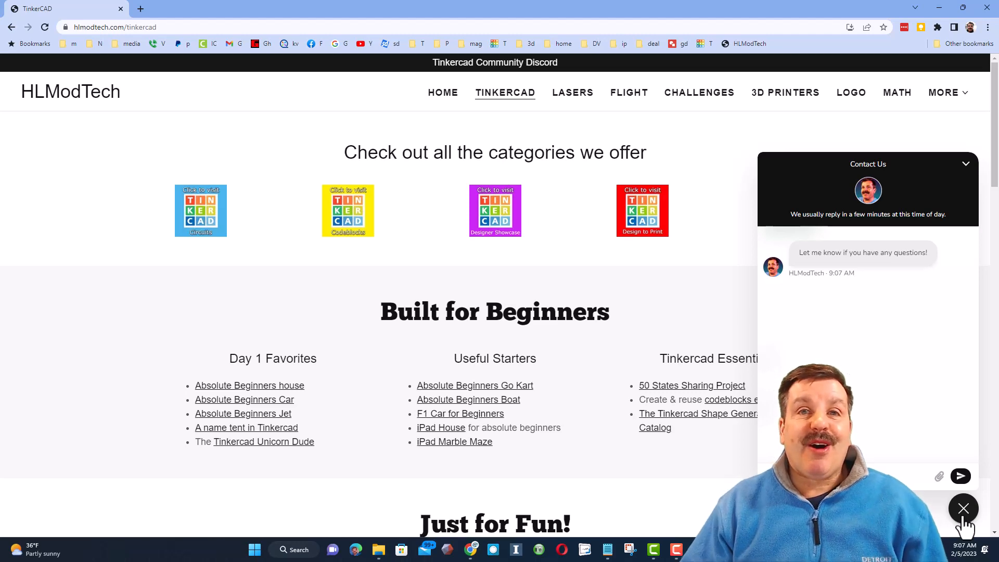
left_click(963, 509)
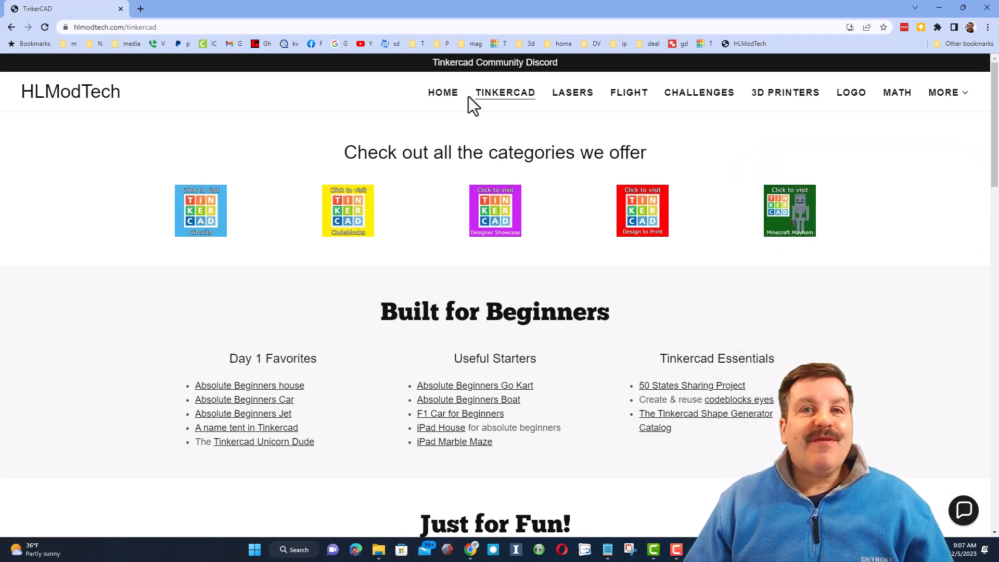
left_click(494, 62)
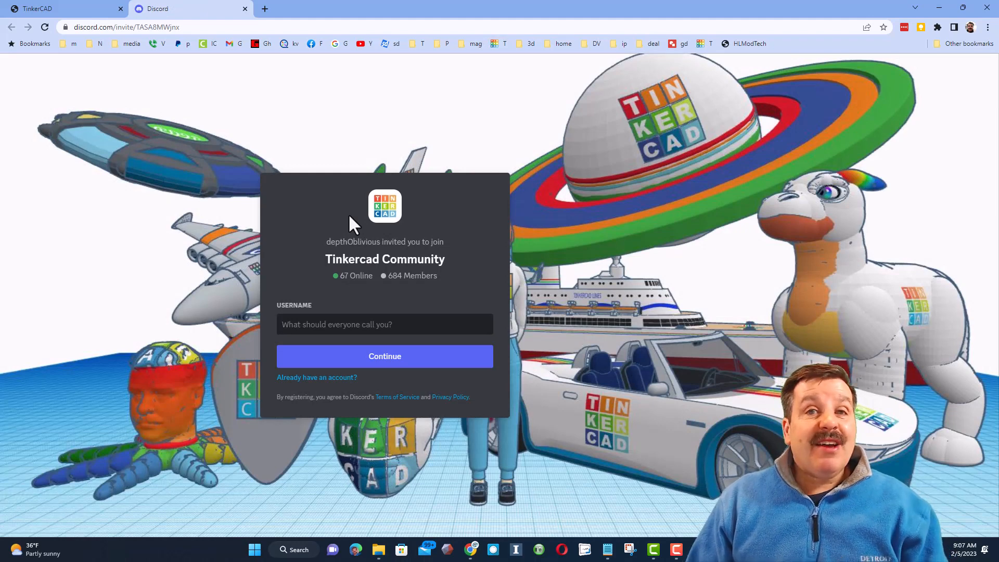
mouse_move(389, 255)
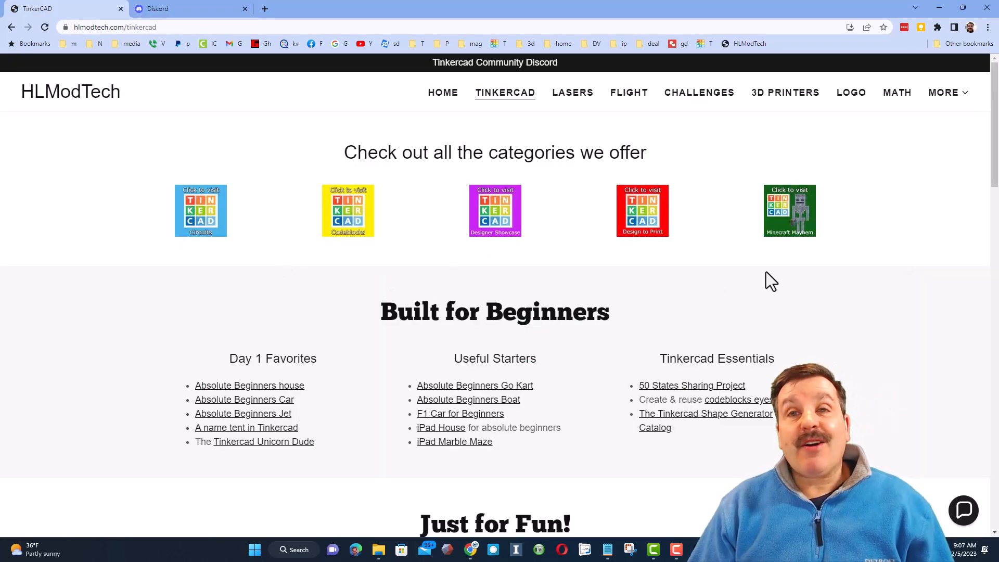
mouse_move(765, 309)
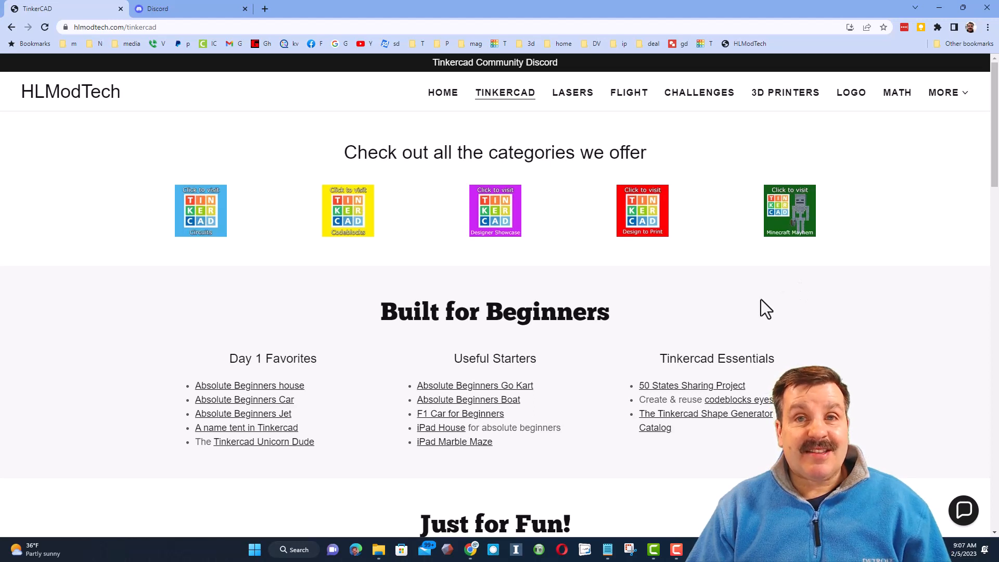
scroll("down", 3)
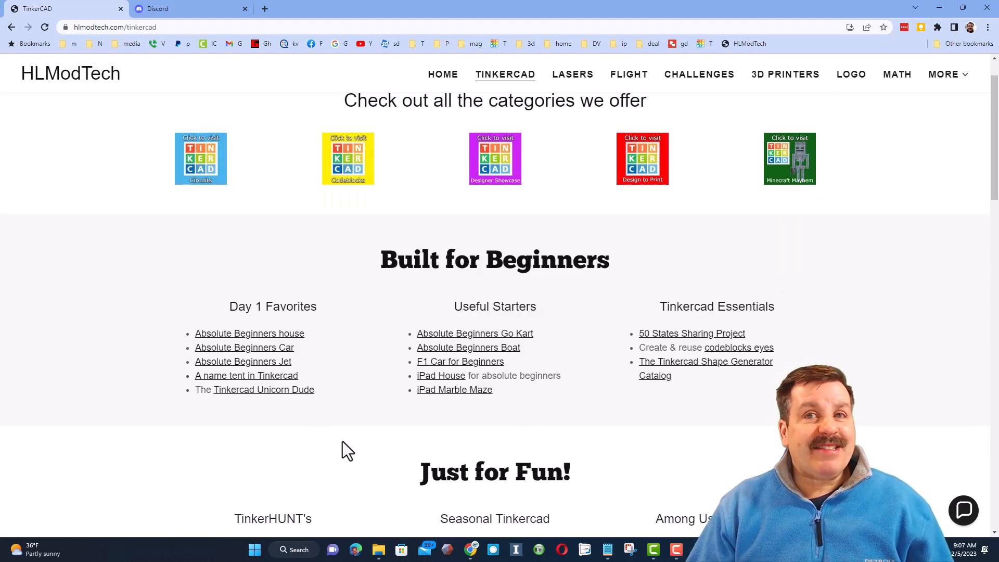
mouse_move(441, 461)
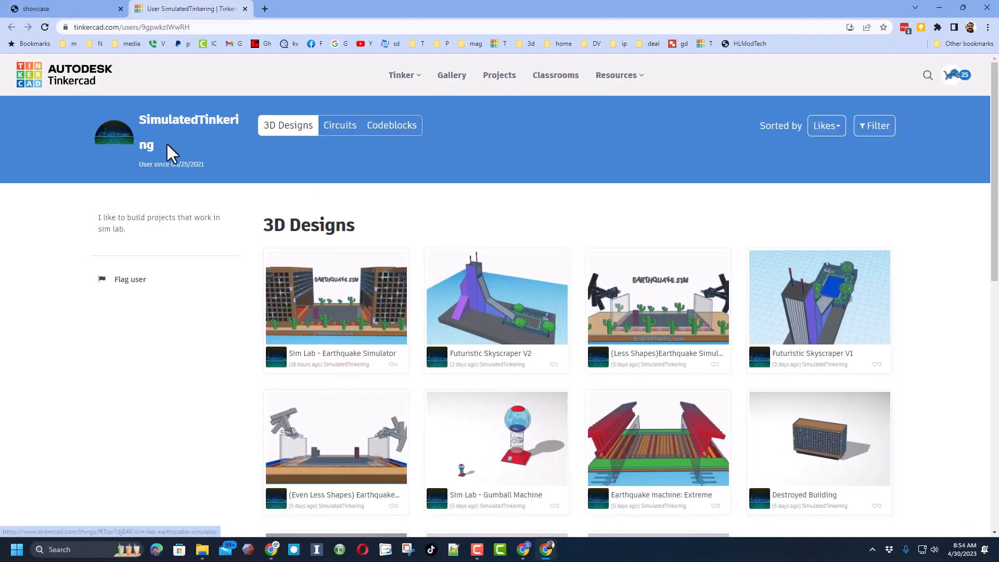
mouse_move(181, 152)
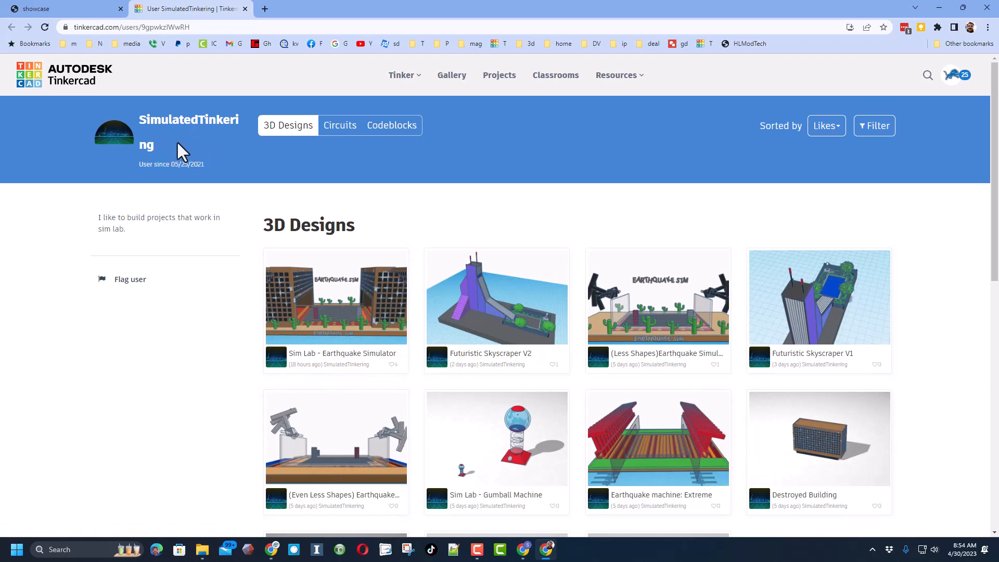
Step: Switch to the Designer Directory page listing featured Tinkercad designers
left_click(60, 8)
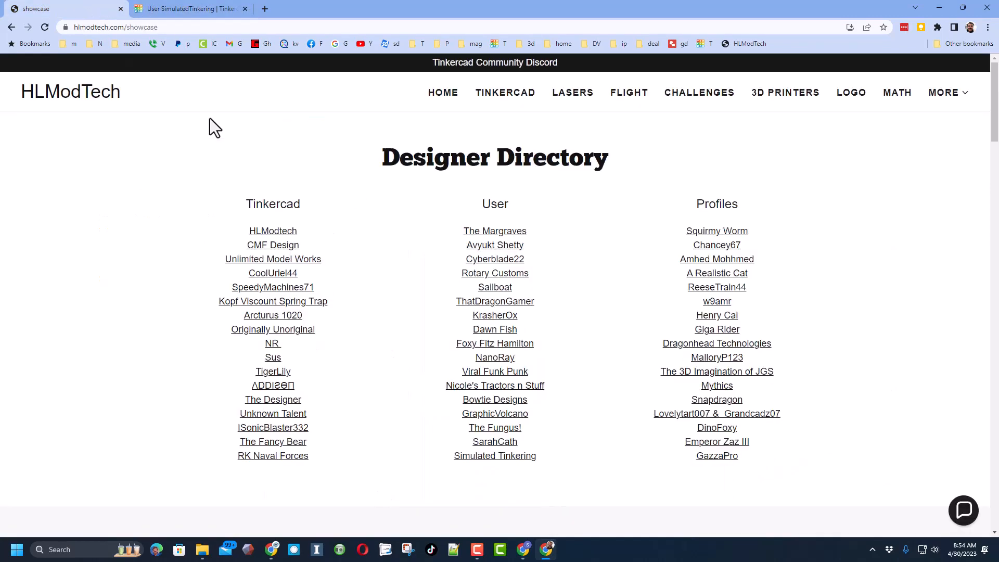
mouse_move(399, 203)
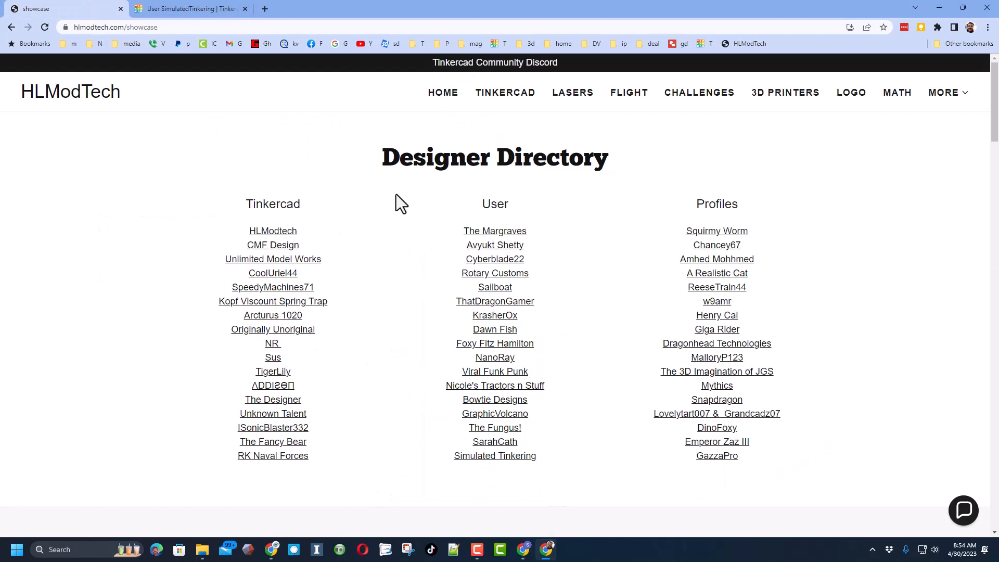
mouse_move(964, 510)
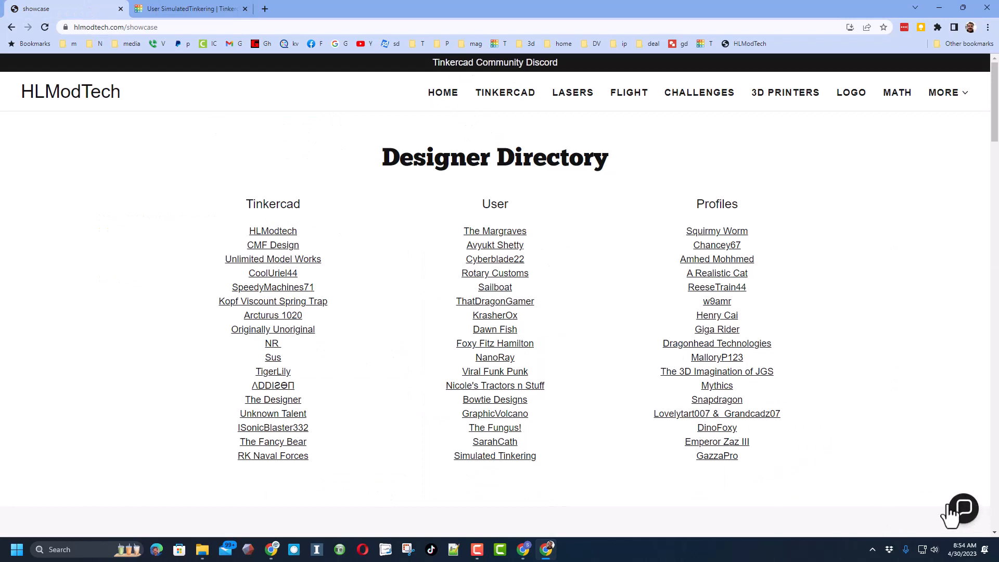